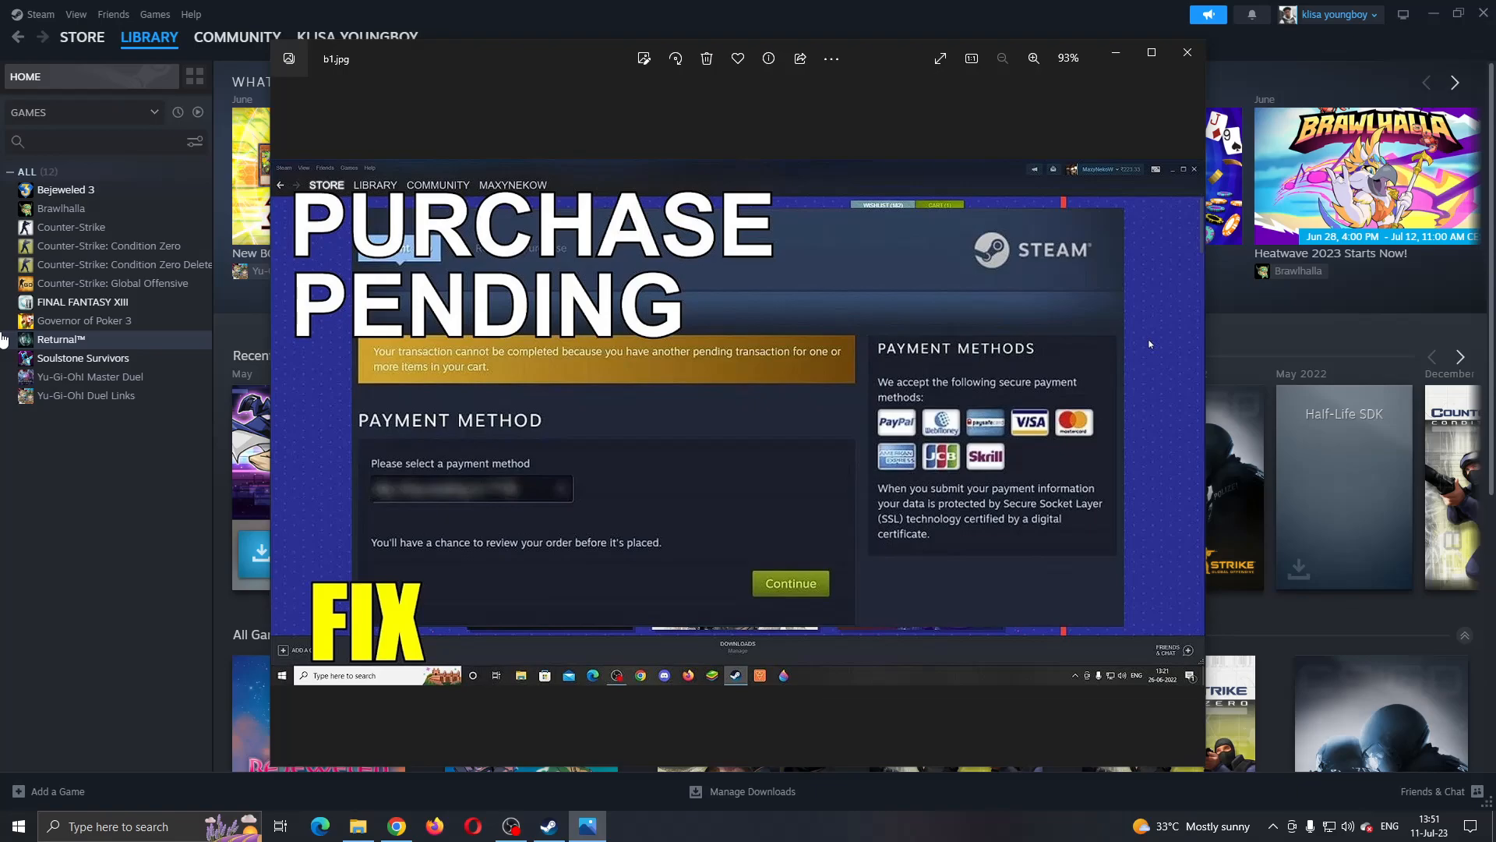
pyautogui.moveTo(859, 159)
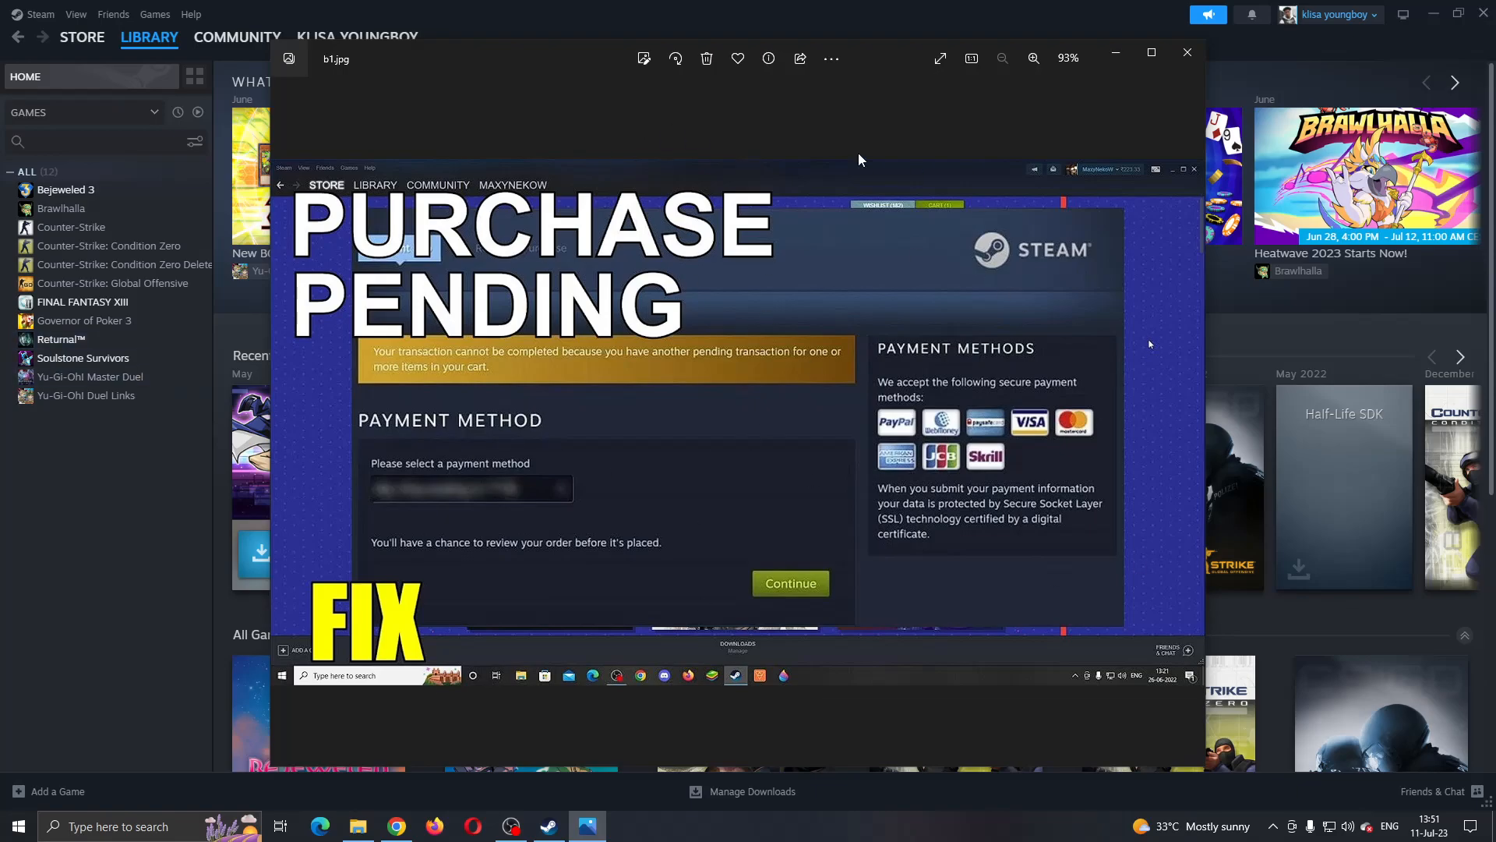
pyautogui.moveTo(634, 246)
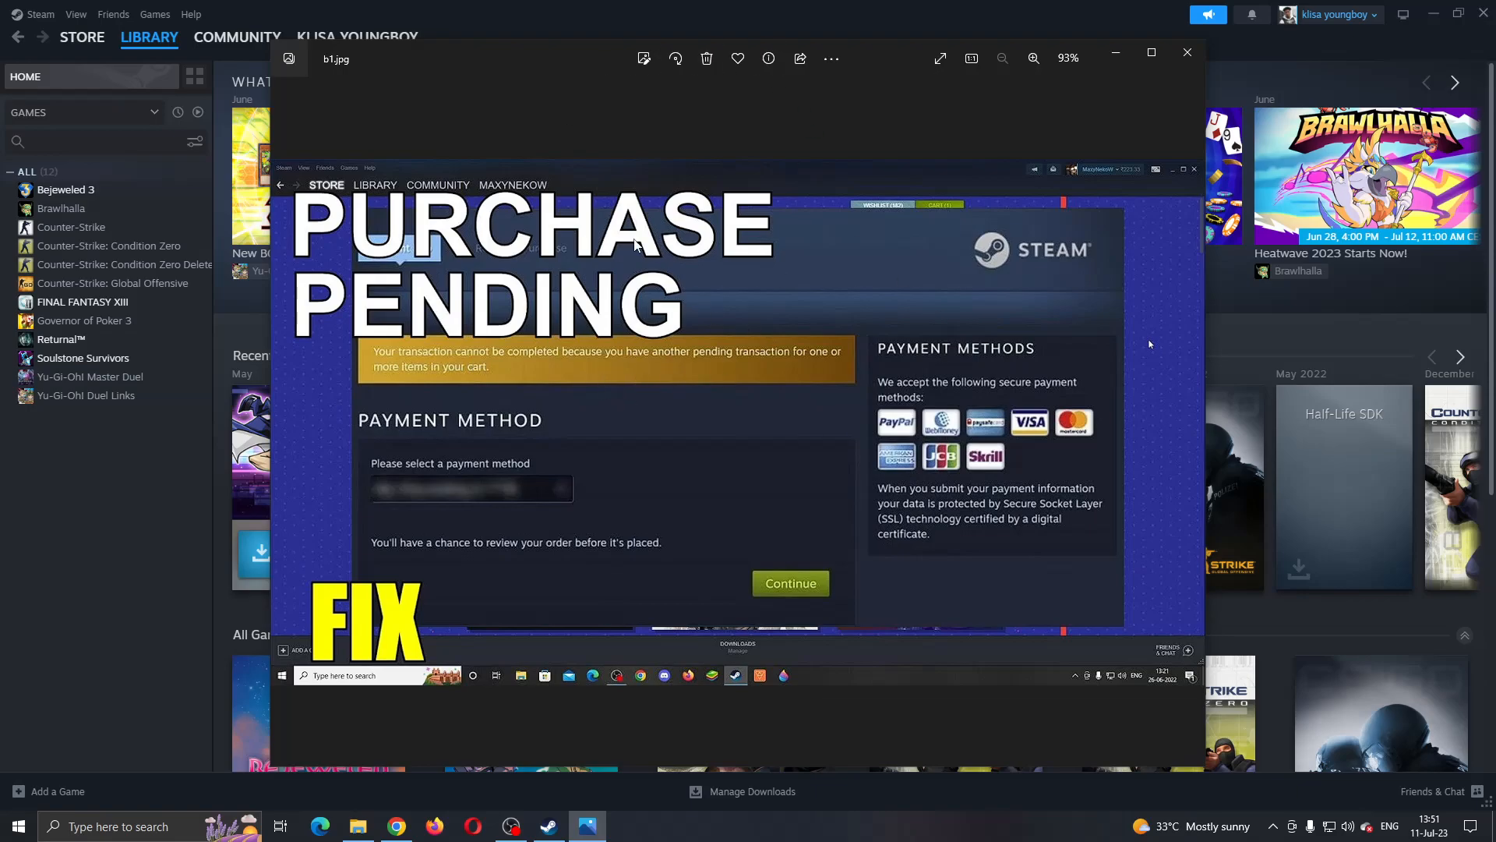
pyautogui.moveTo(726, 424)
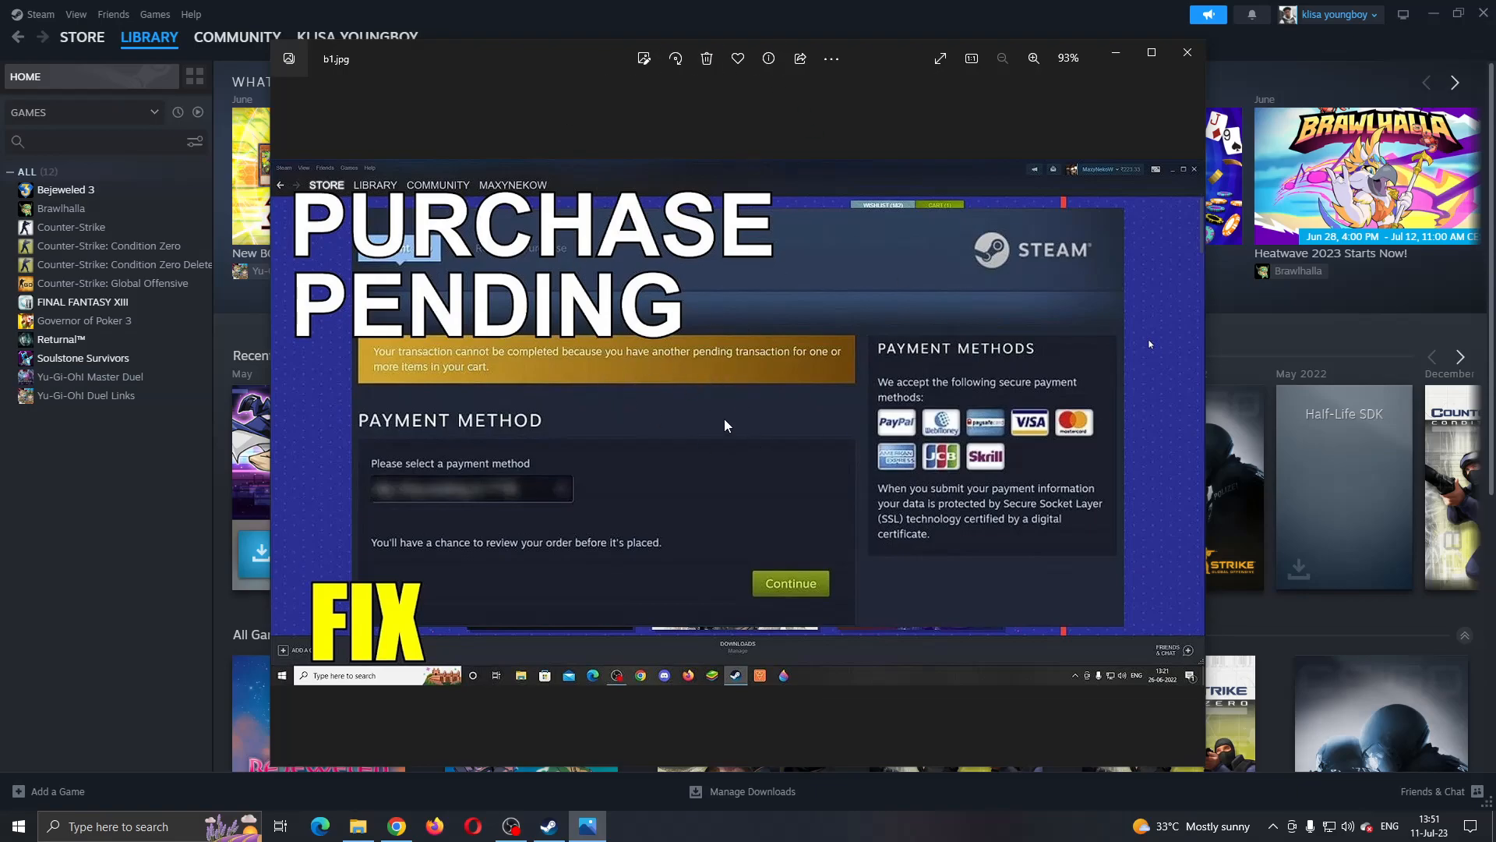
pyautogui.moveTo(748, 501)
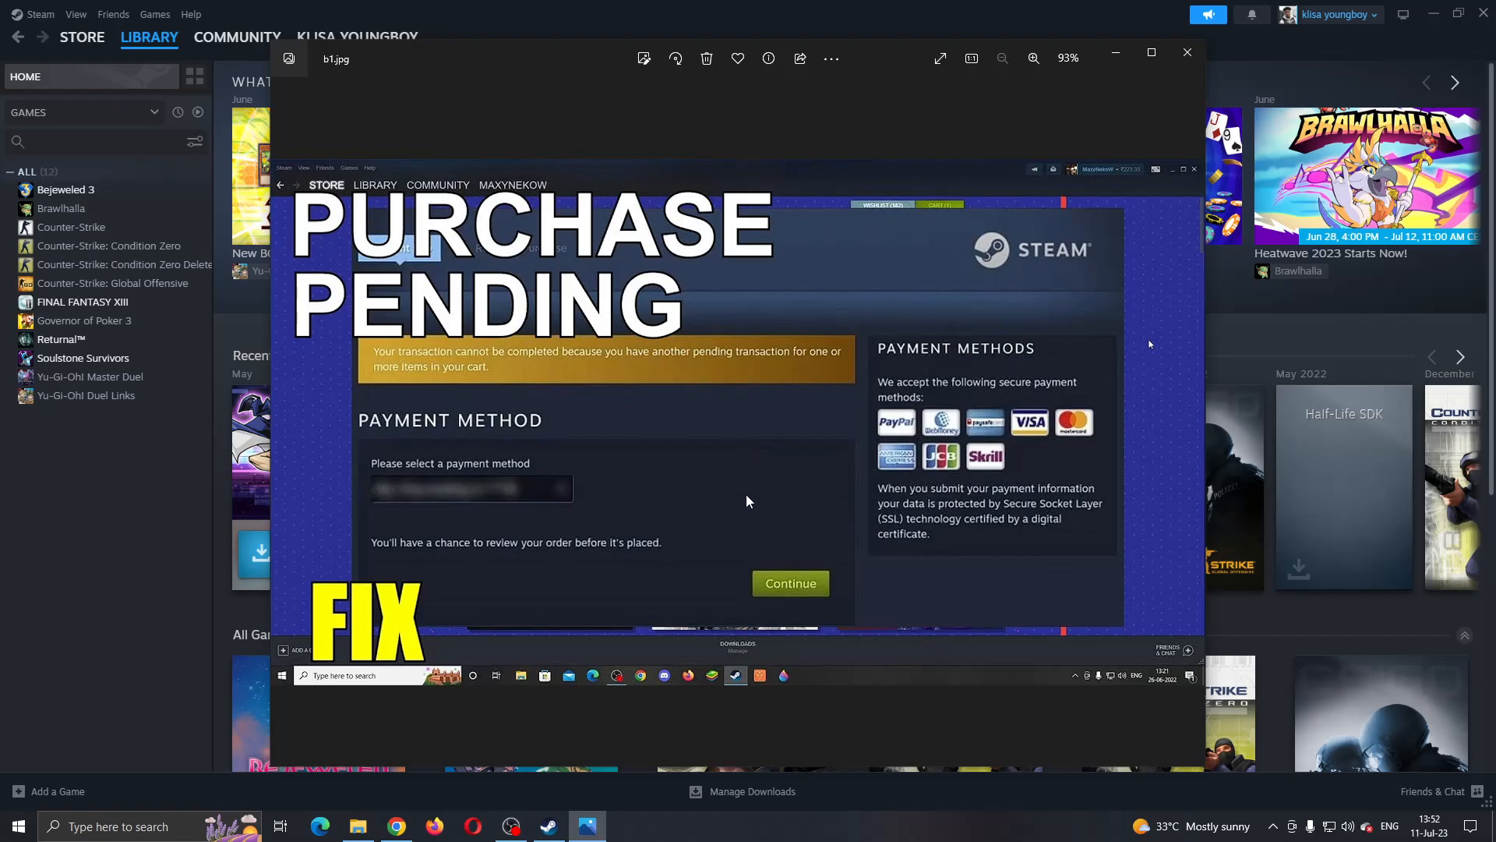
pyautogui.moveTo(757, 498)
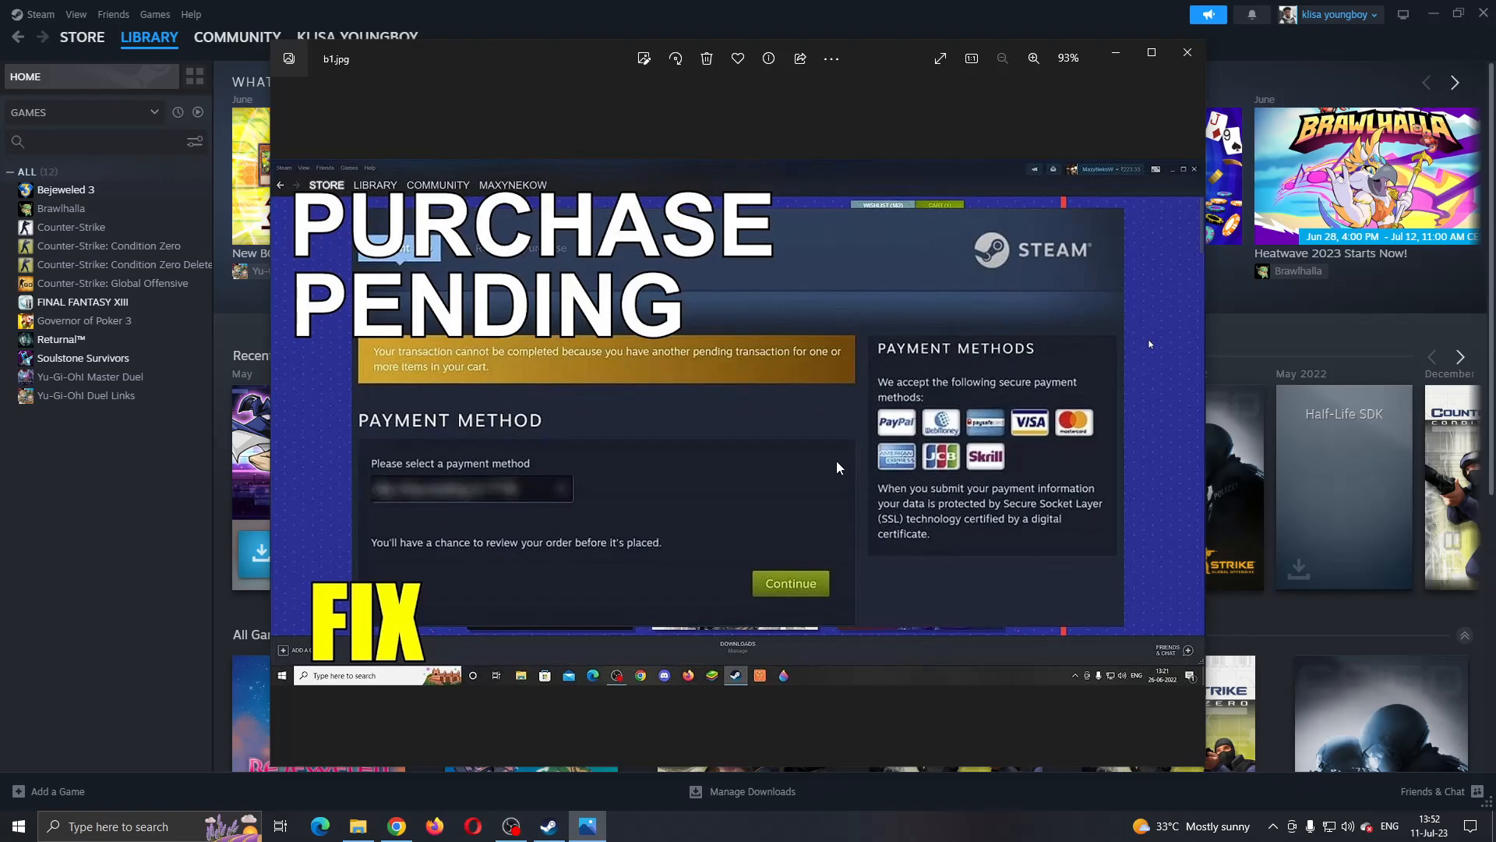
# - Close the purchase-pending screenshot in Photos to reveal the Steam library home page
pyautogui.click(1186, 52)
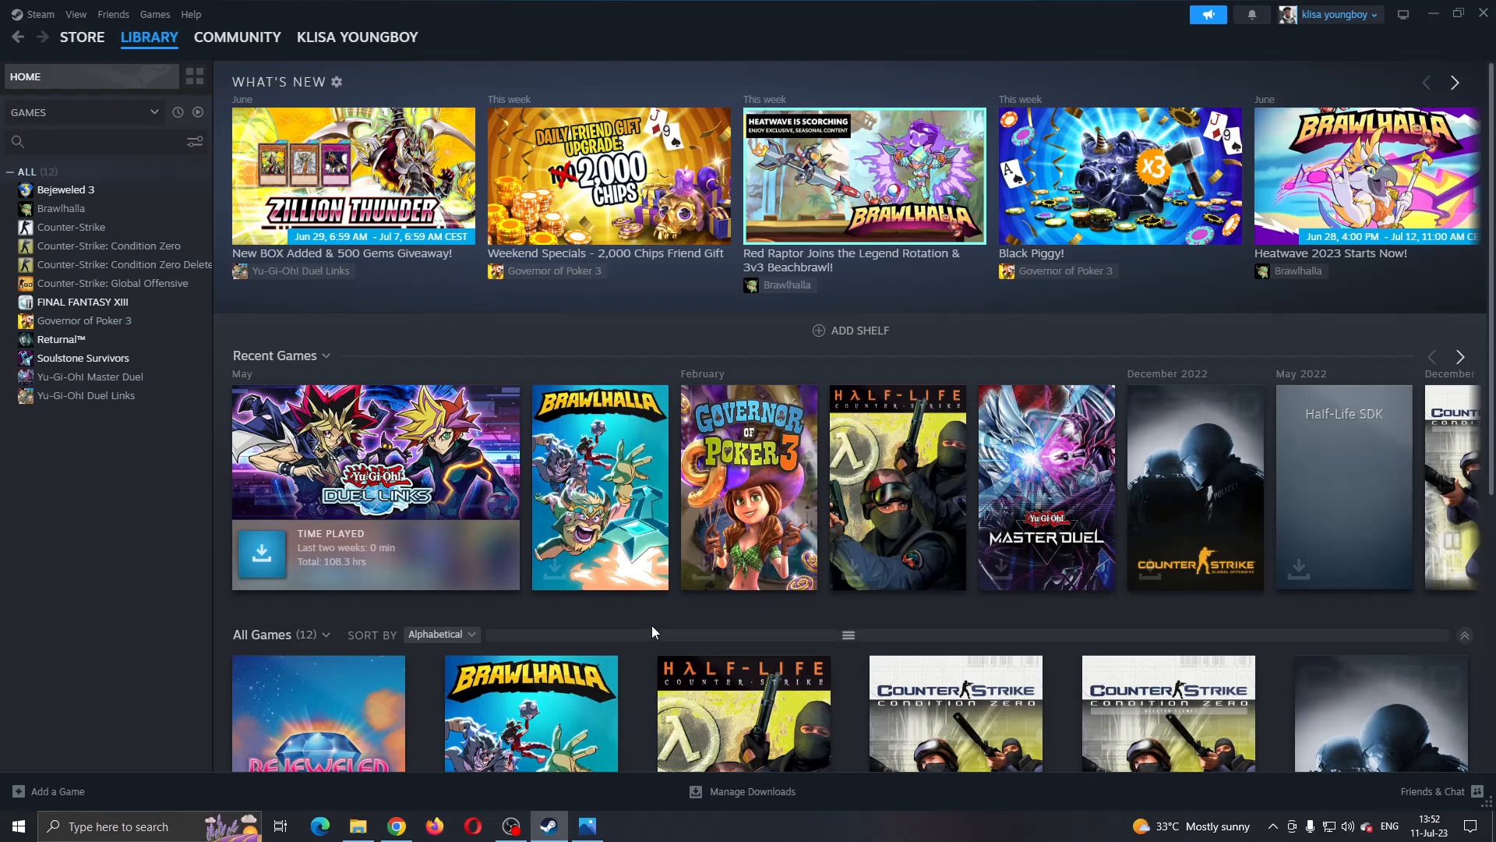
pyautogui.moveTo(825, 621)
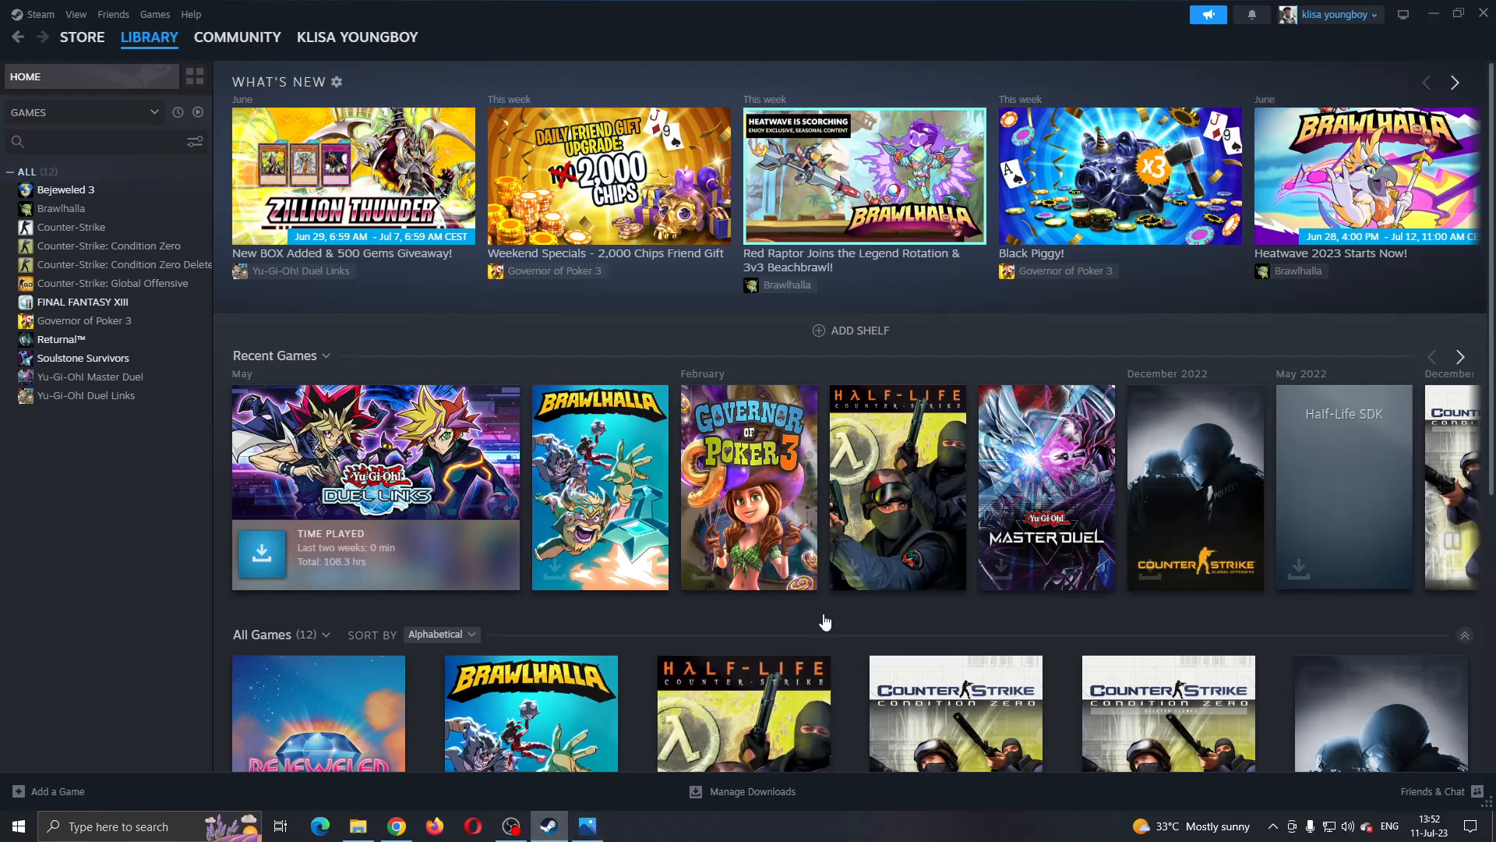
pyautogui.moveTo(590, 353)
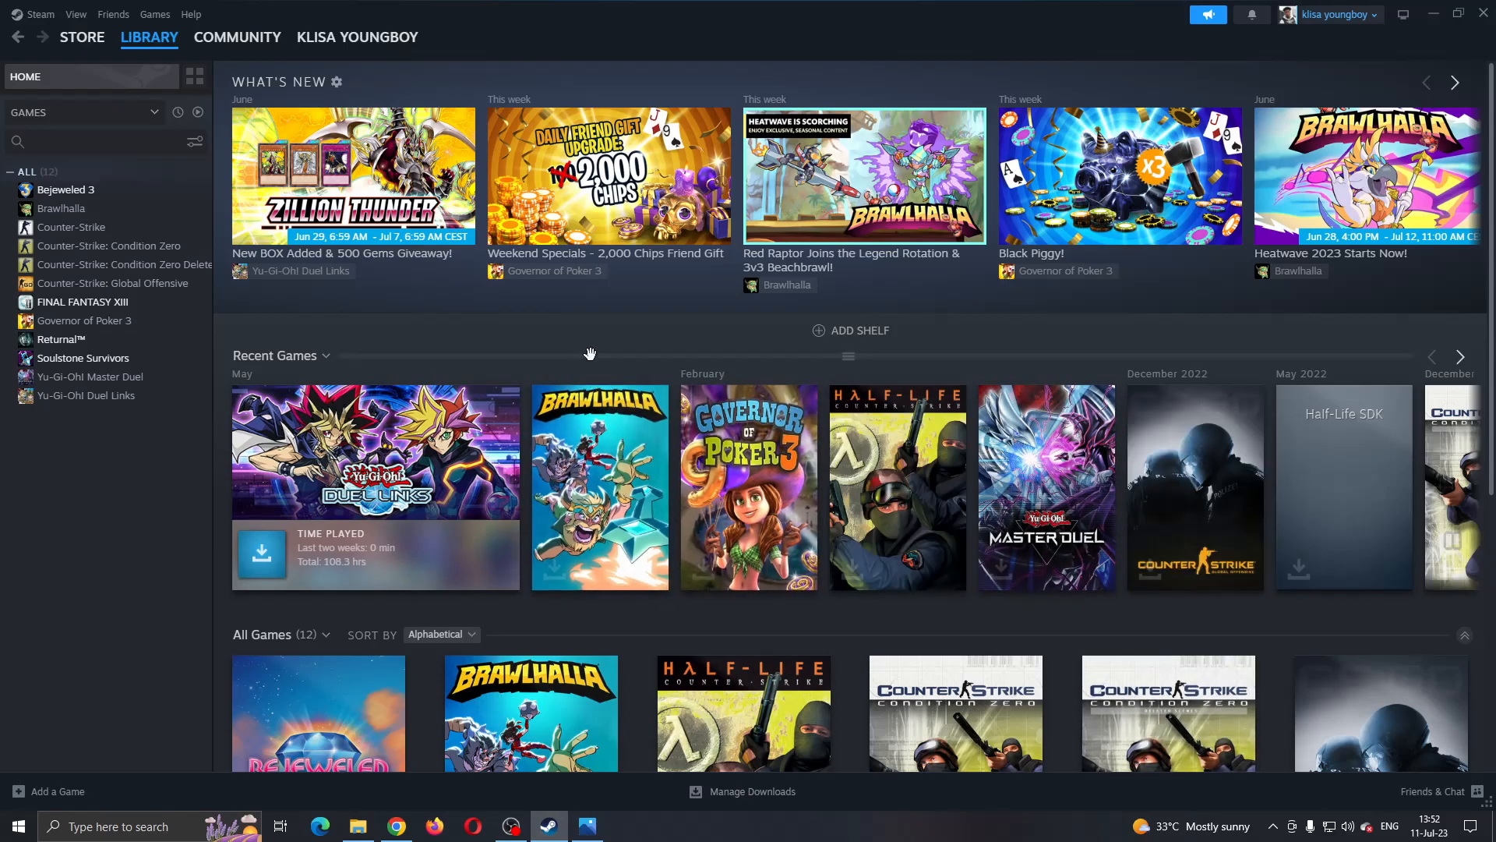
pyautogui.moveTo(563, 358)
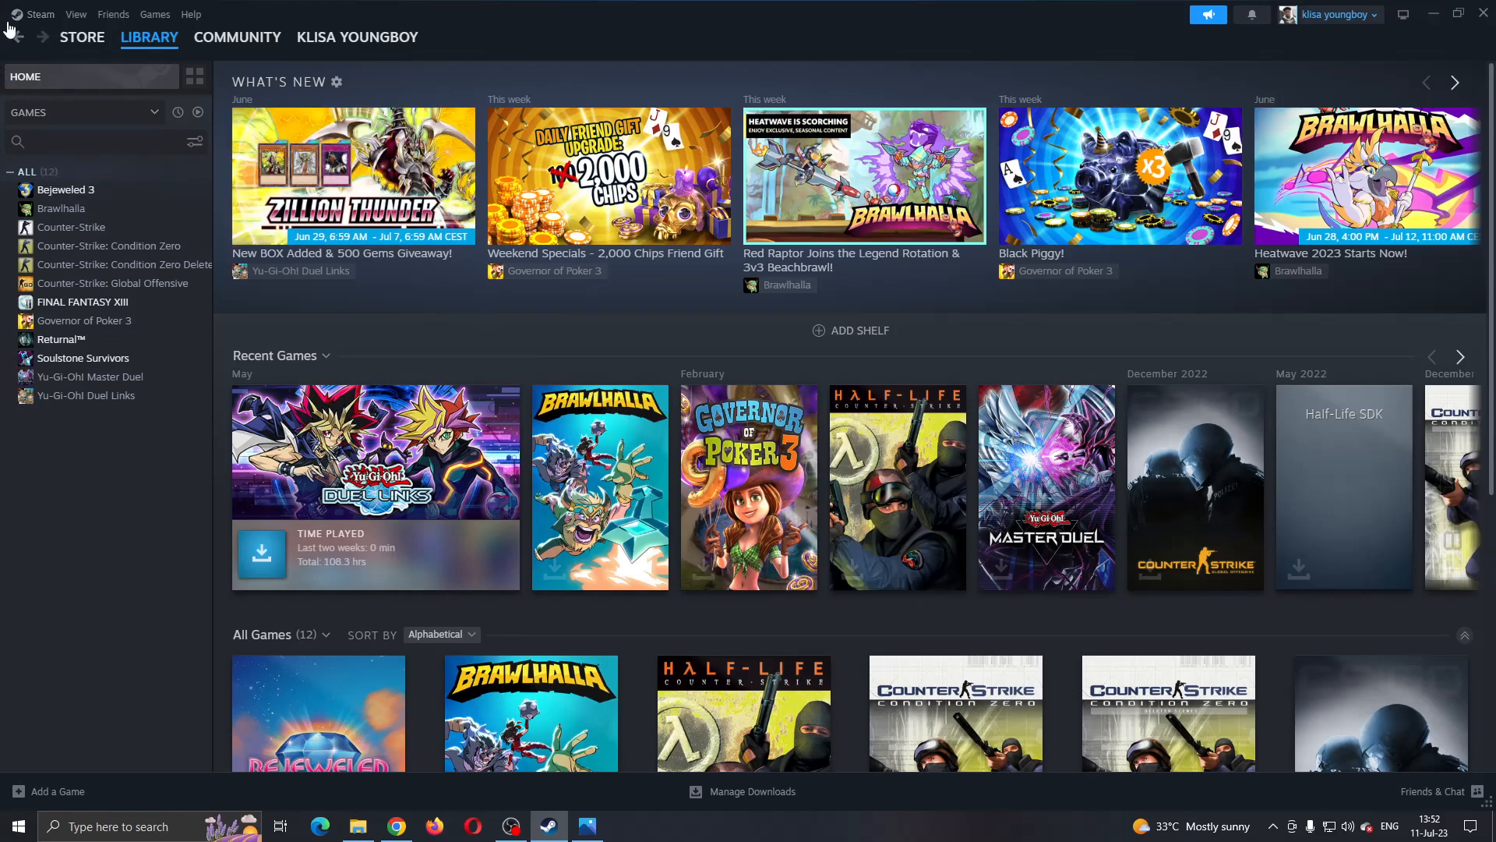
pyautogui.moveTo(863, 177)
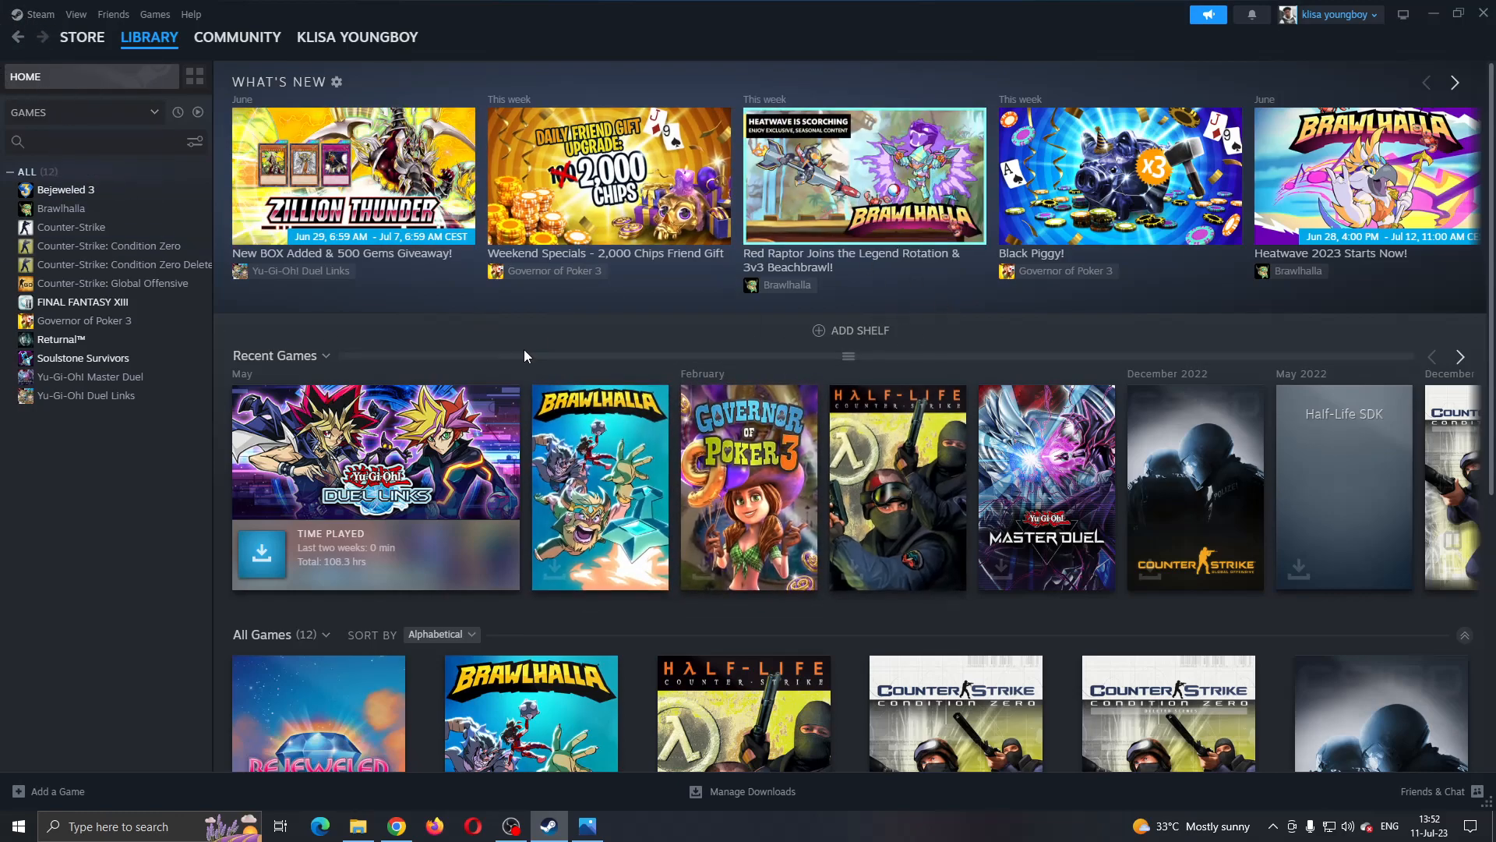
pyautogui.moveTo(1183, 634)
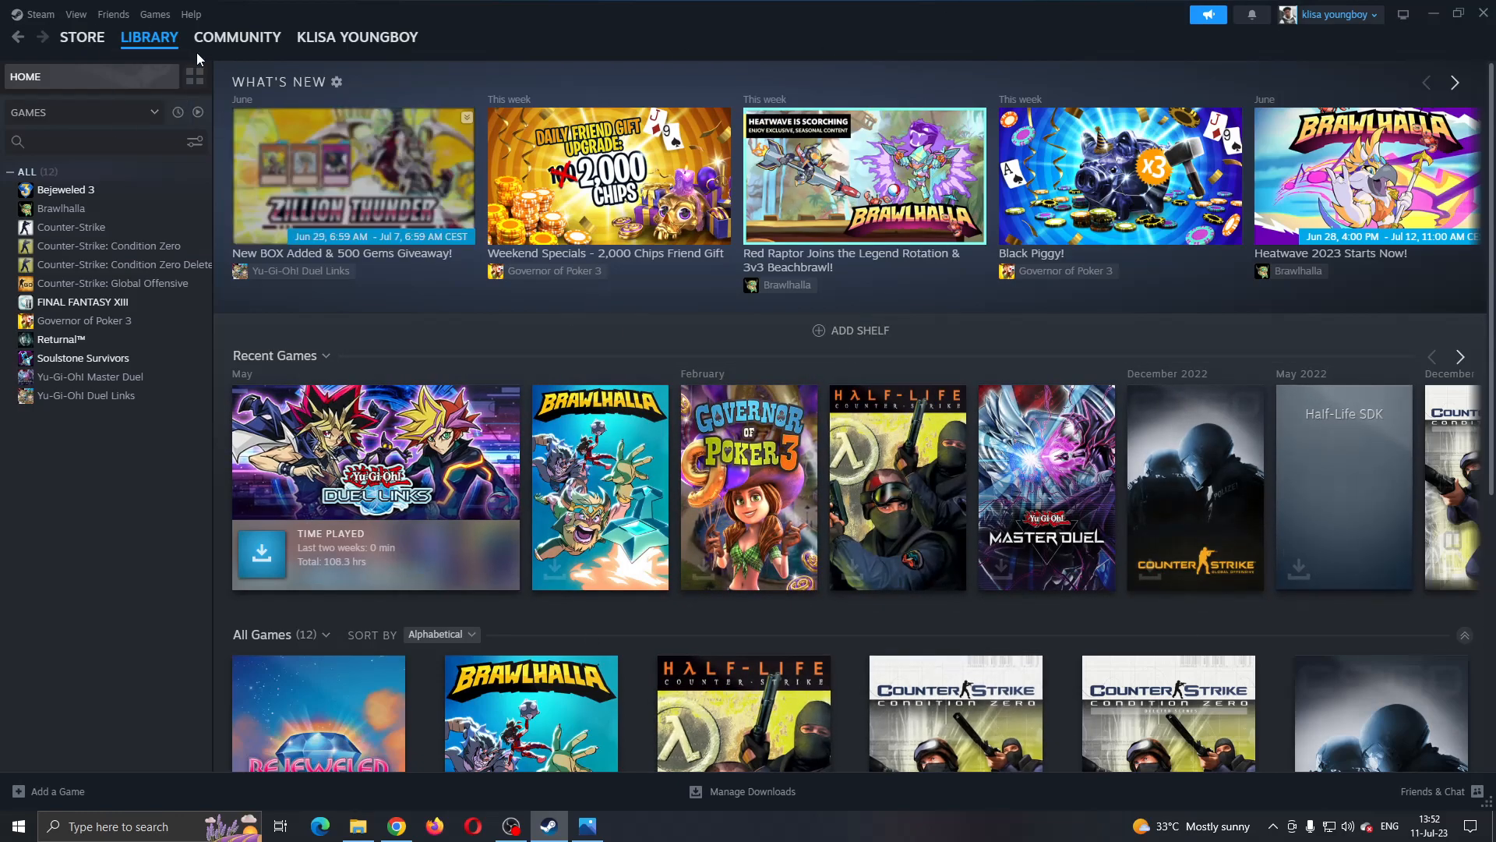
pyautogui.moveTo(768, 76)
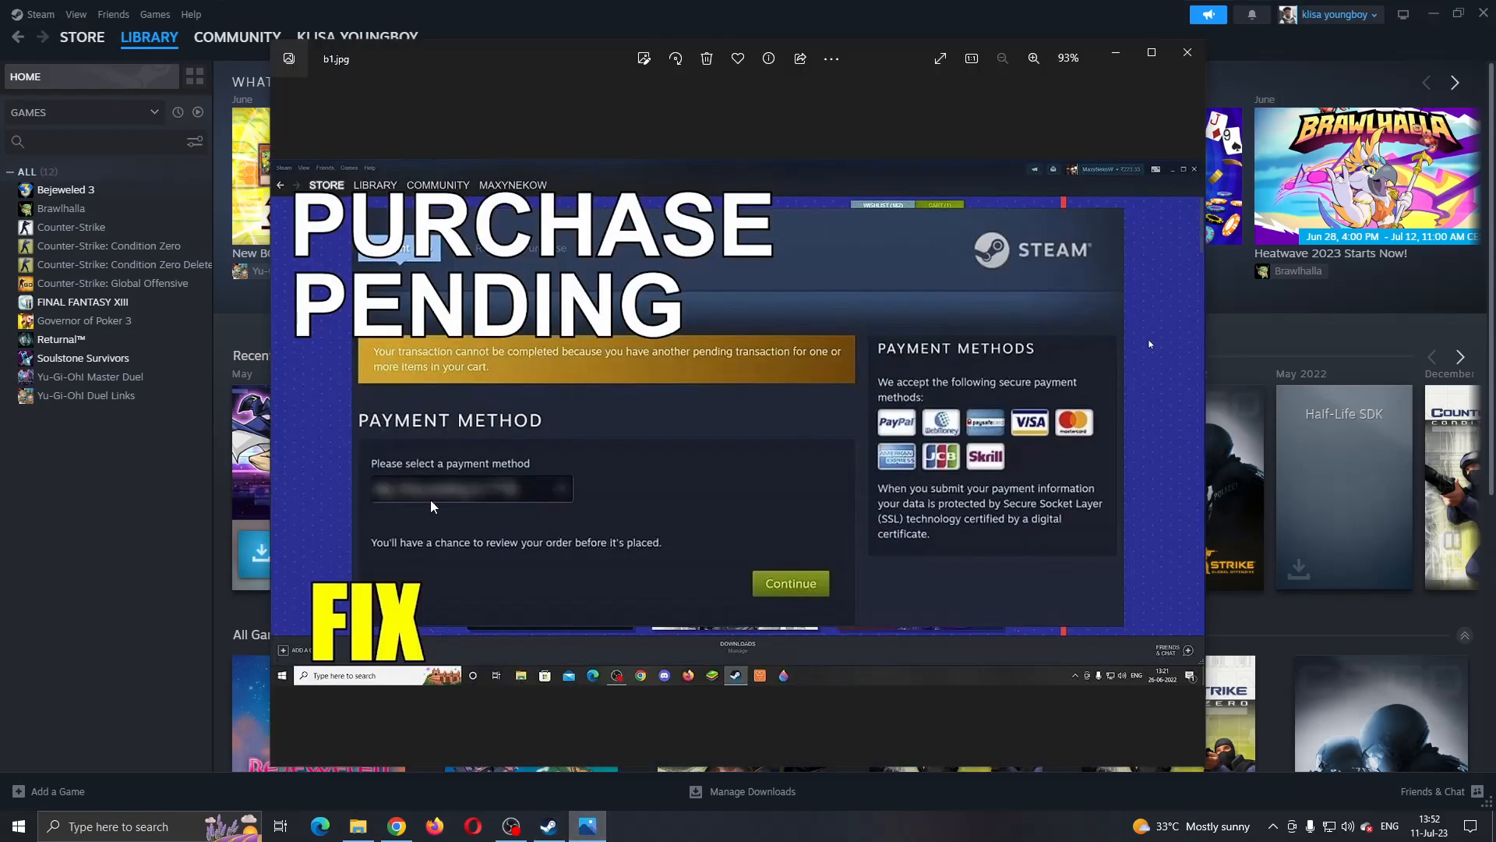
pyautogui.moveTo(575, 370)
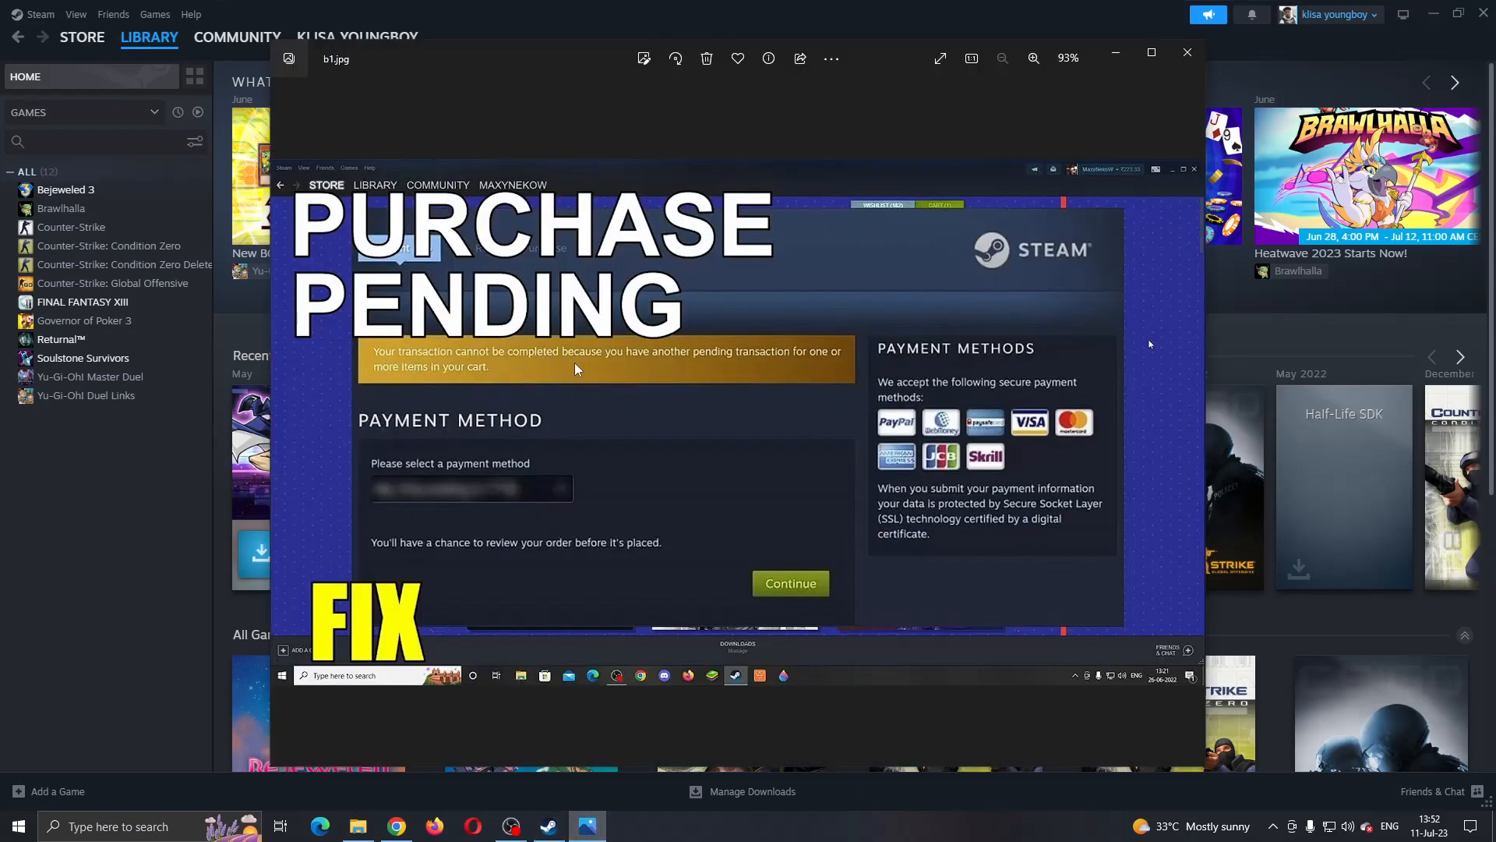
pyautogui.moveTo(683, 403)
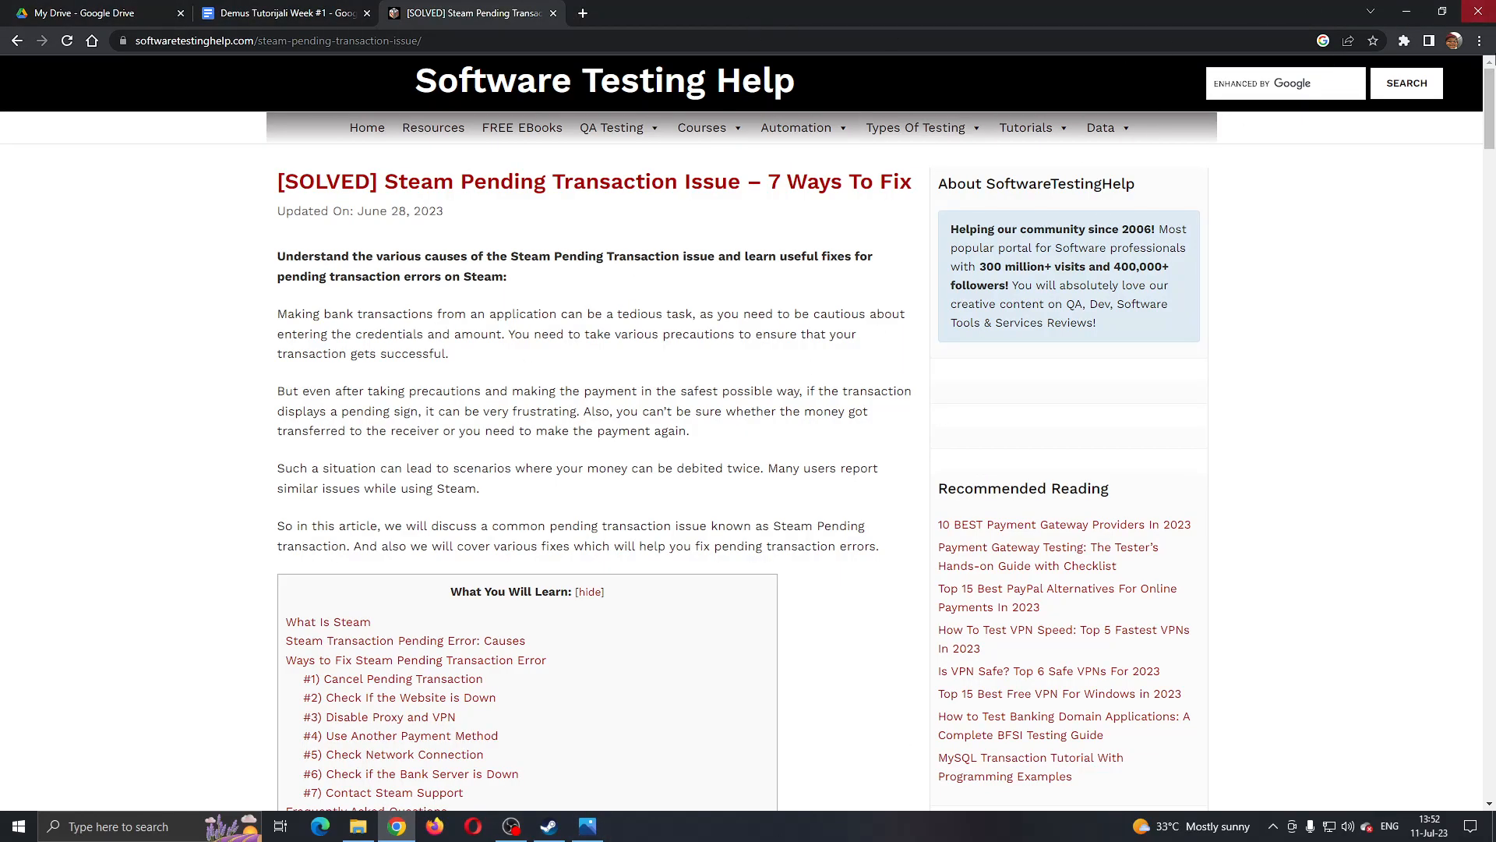
# - Read the Software Testing Help article on pending-transaction causes and the first fix
pyautogui.scroll(-3)
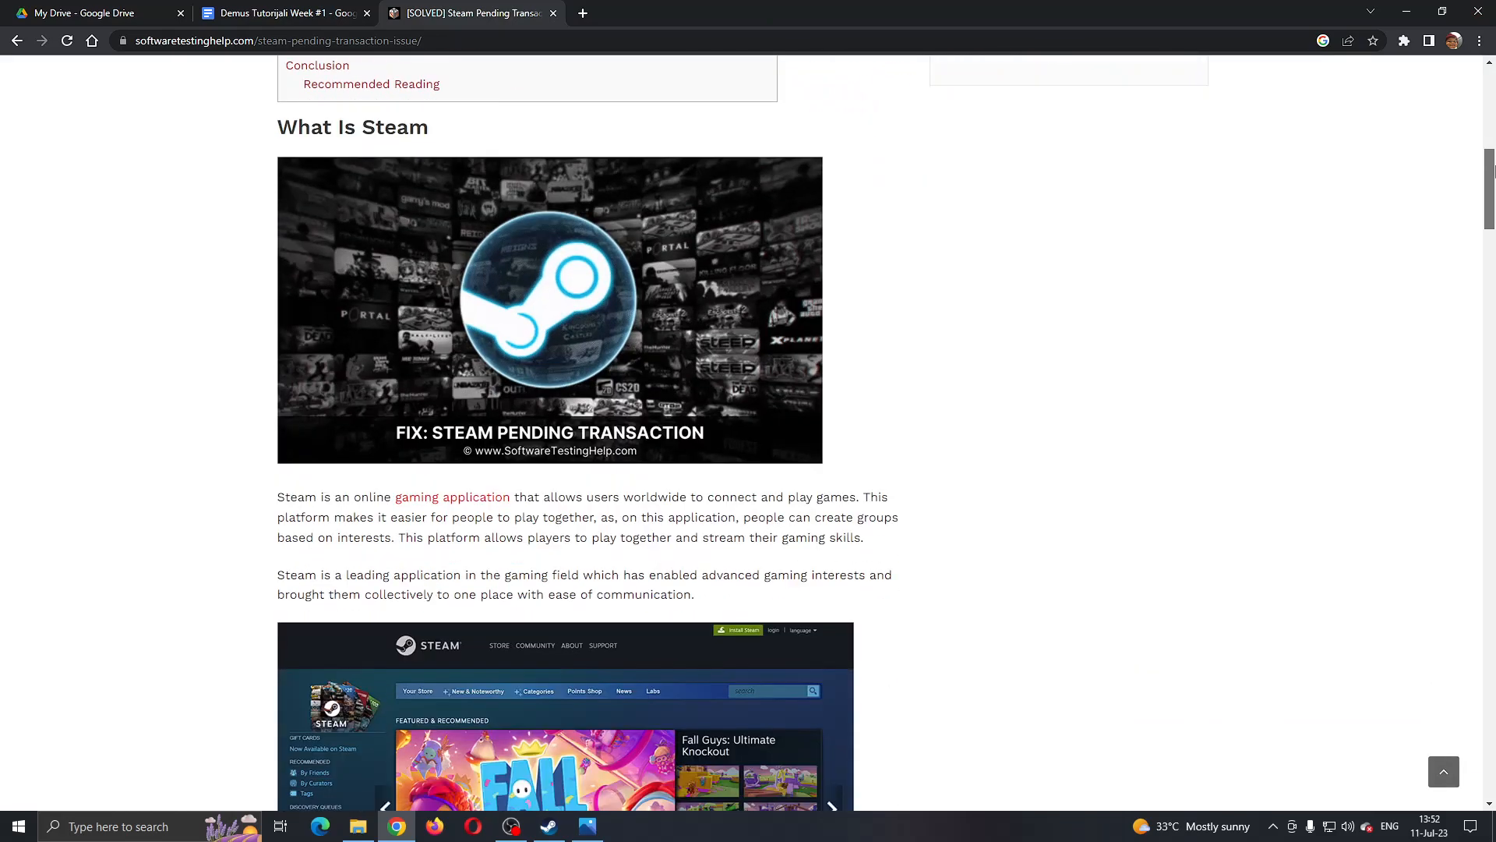
pyautogui.scroll(-3)
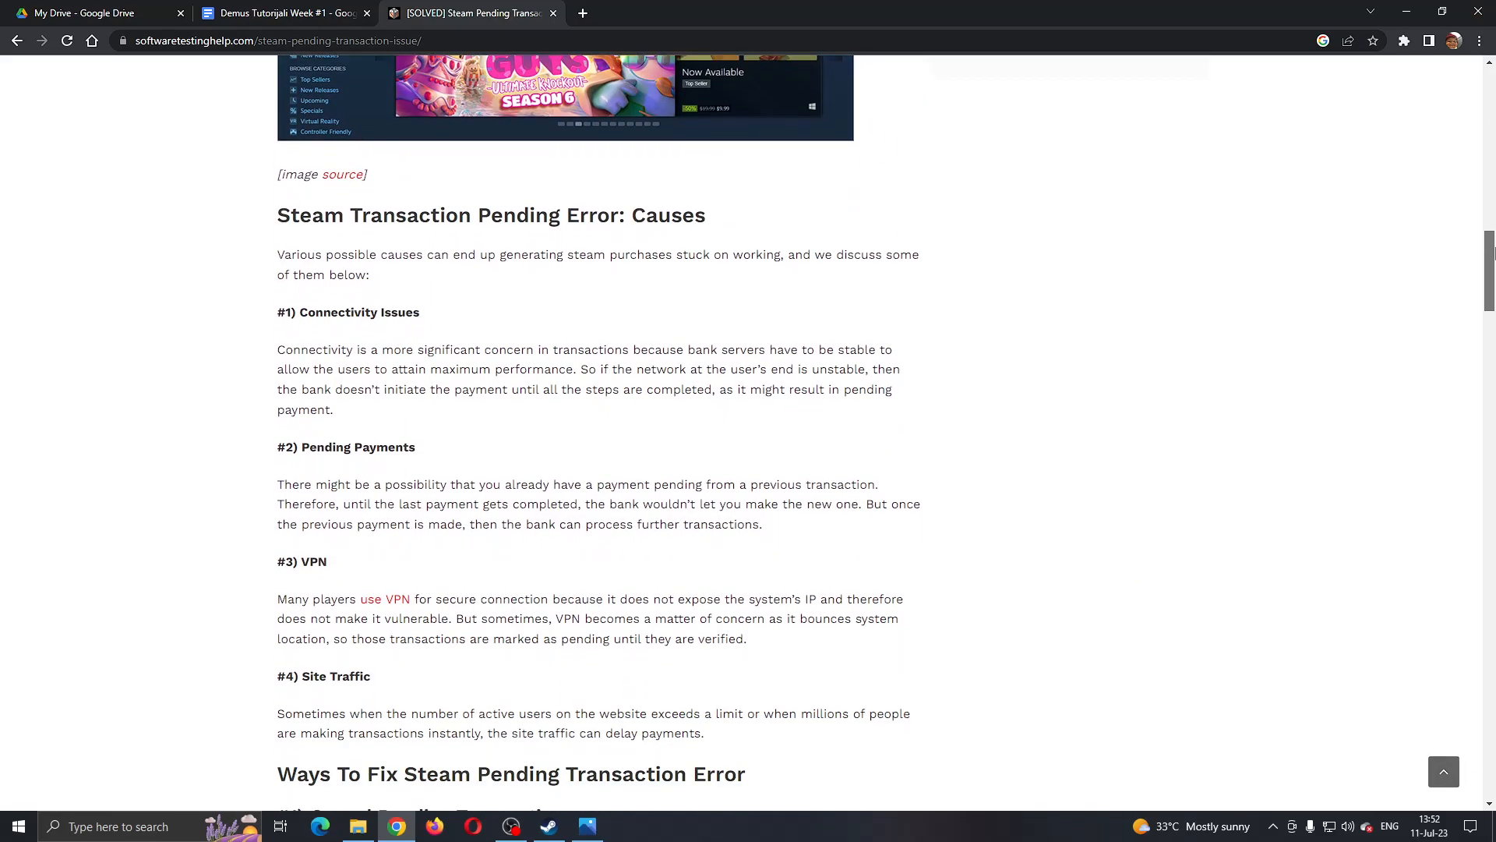
pyautogui.moveTo(1309, 823)
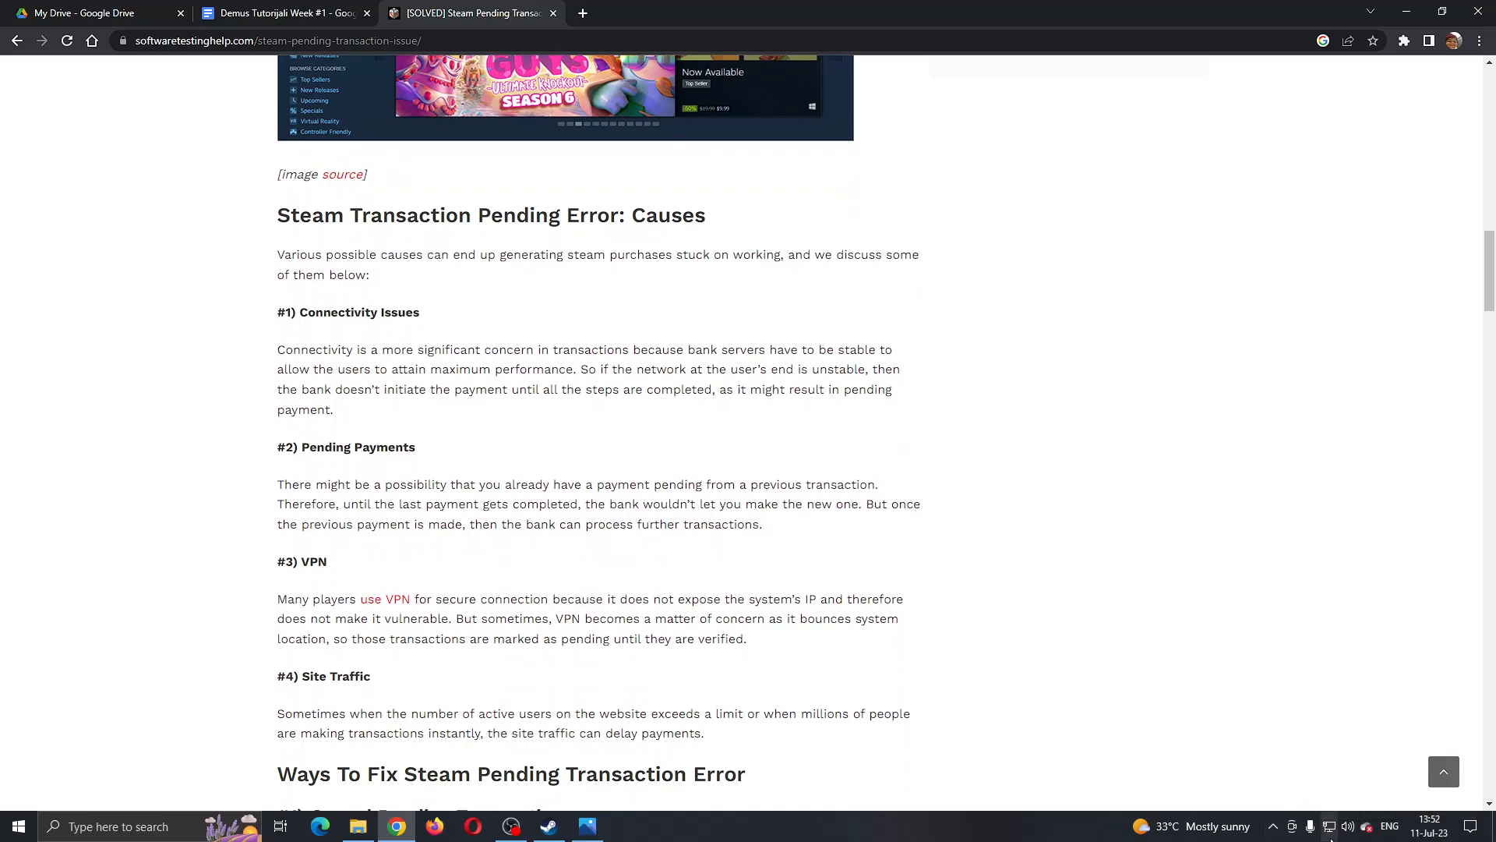
pyautogui.moveTo(1326, 826)
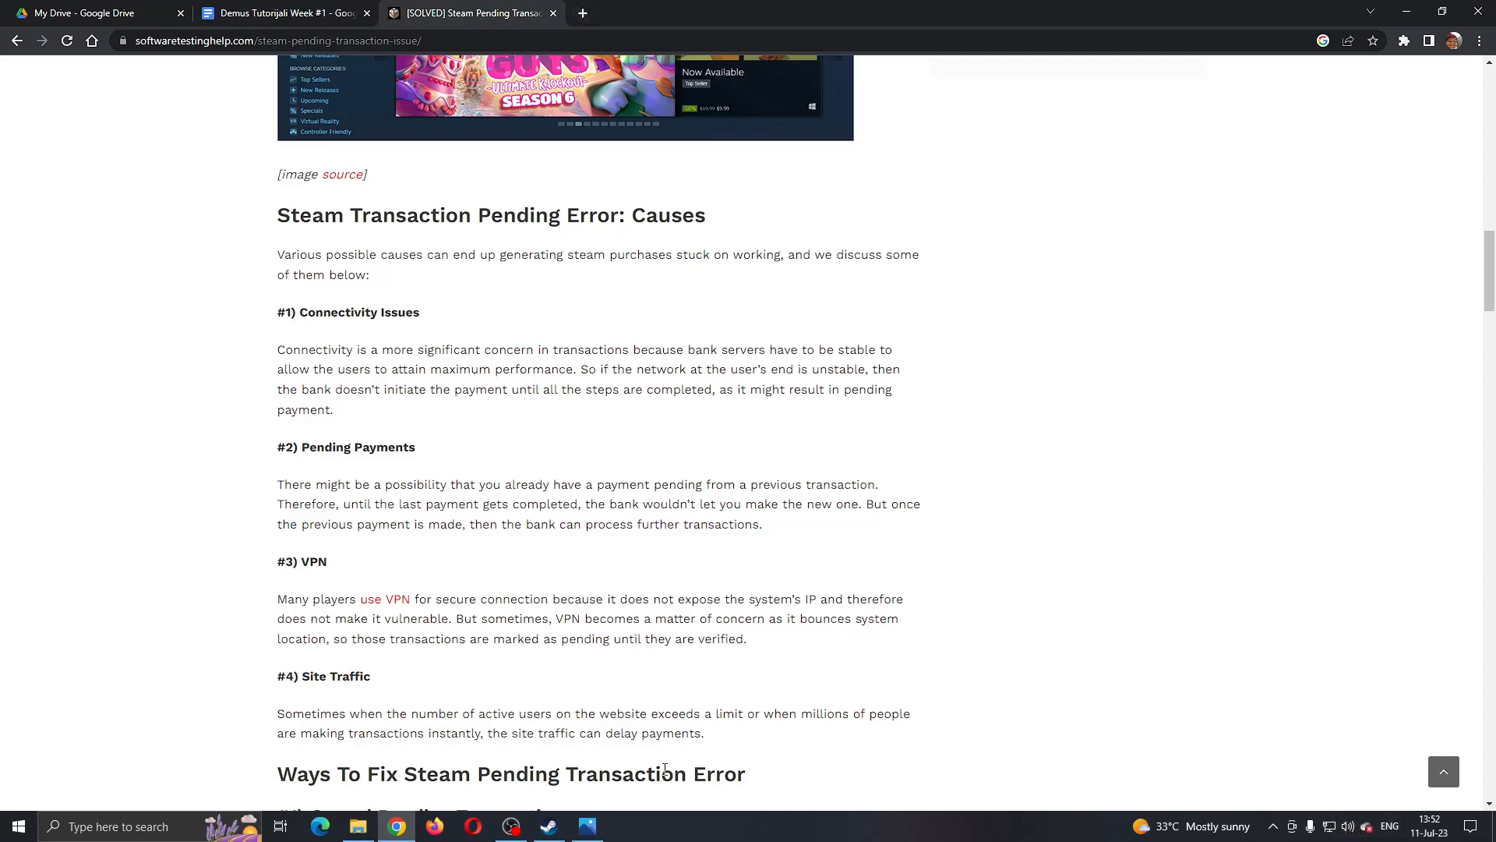
pyautogui.moveTo(582, 13)
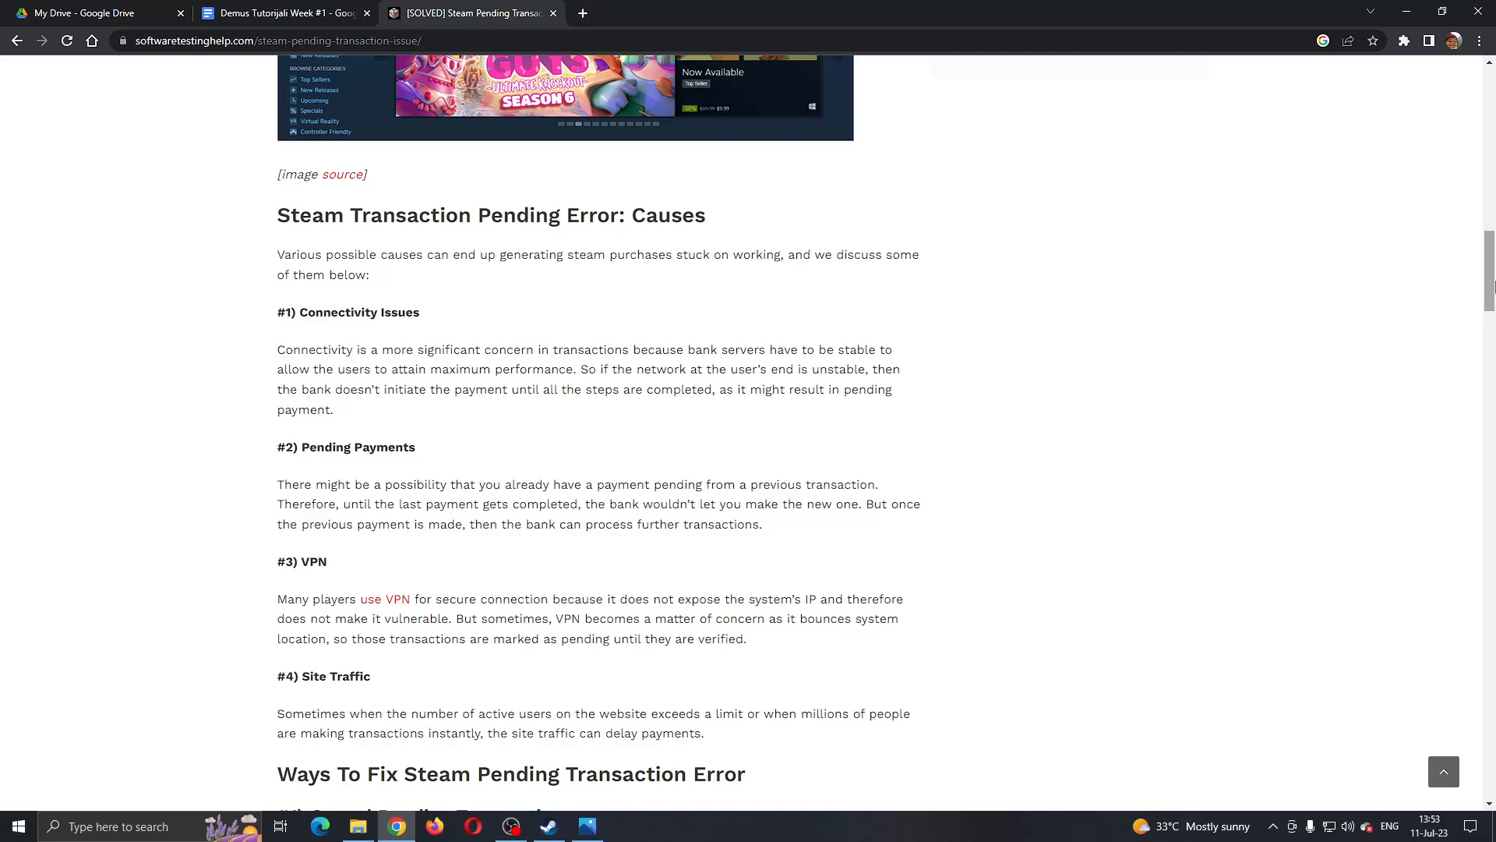
pyautogui.moveTo(829, 468)
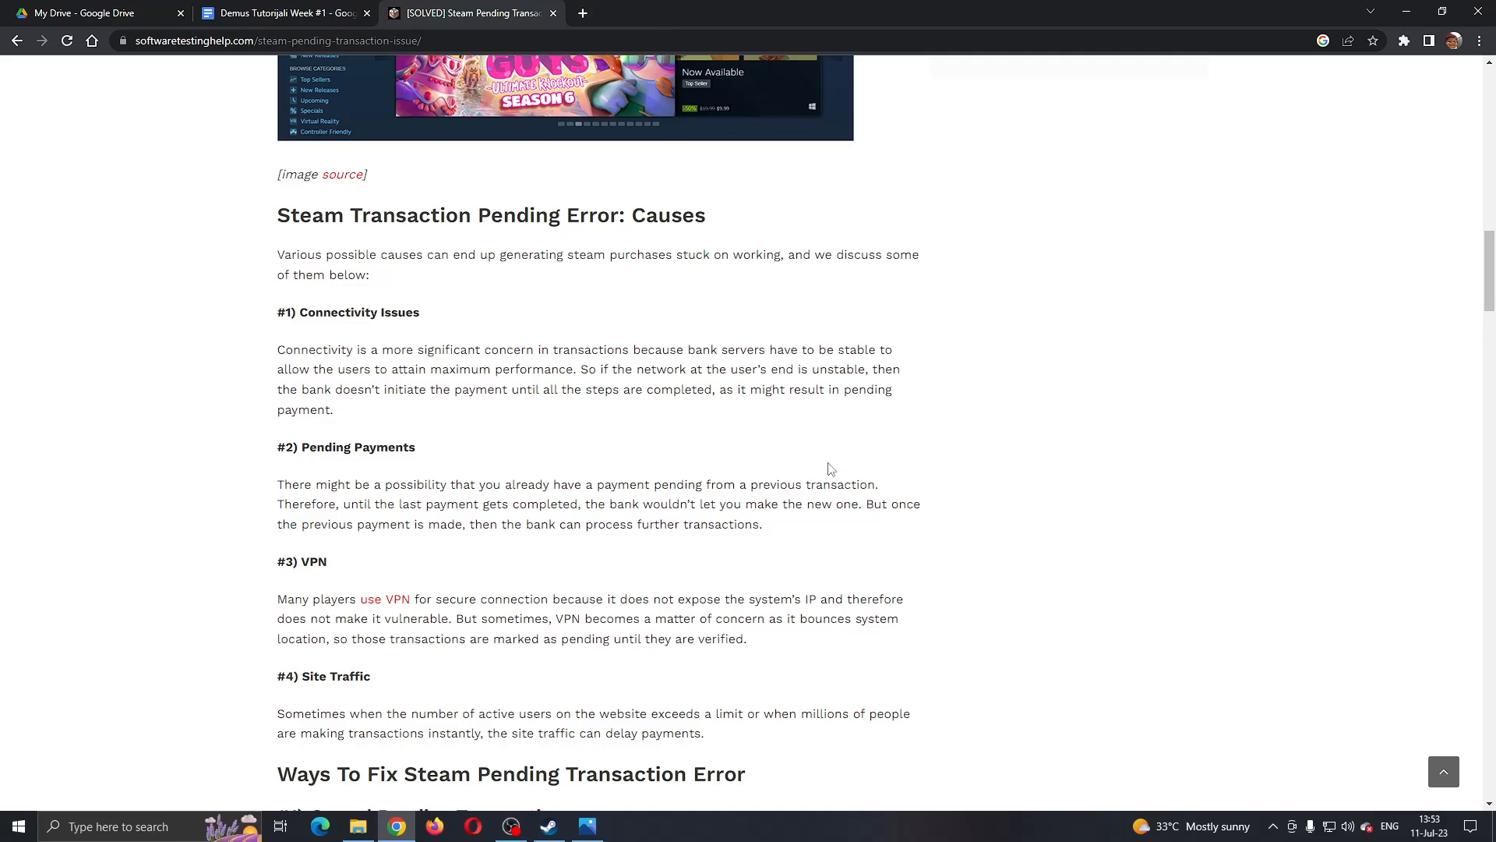
pyautogui.moveTo(603, 626)
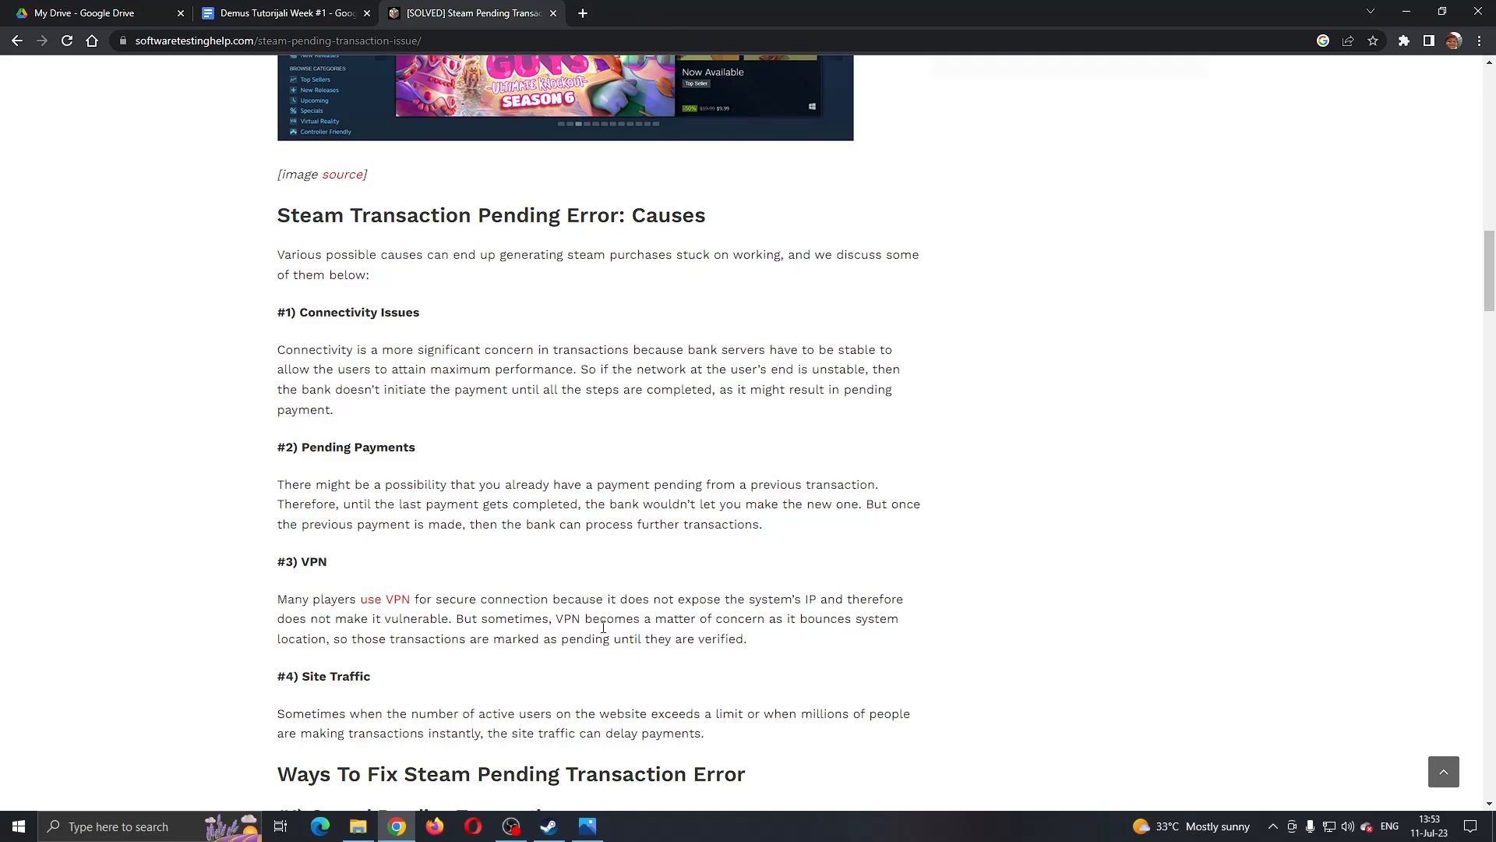
pyautogui.scroll(-3)
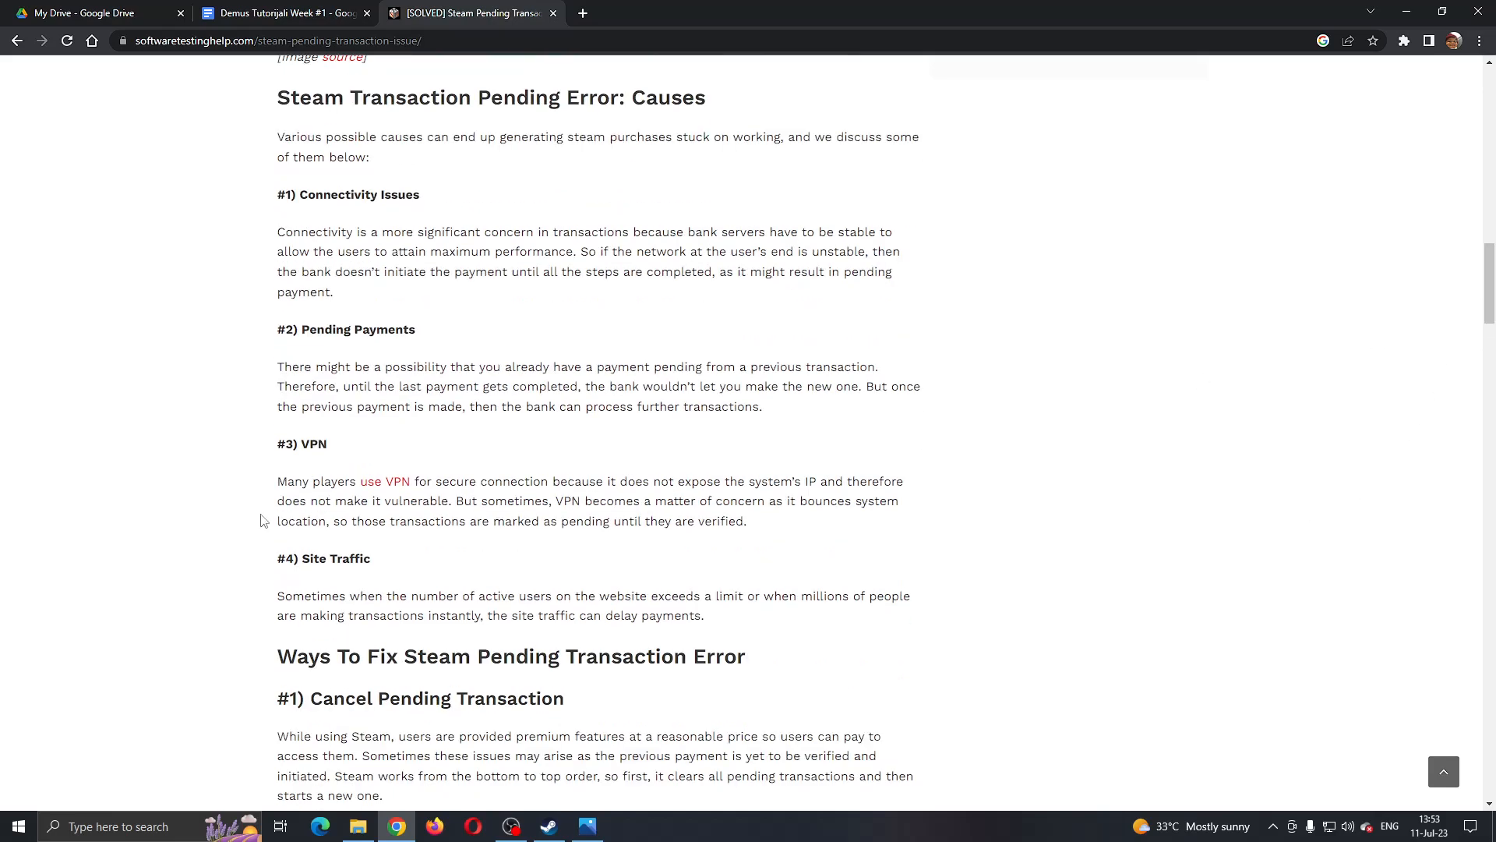
pyautogui.moveTo(589, 594)
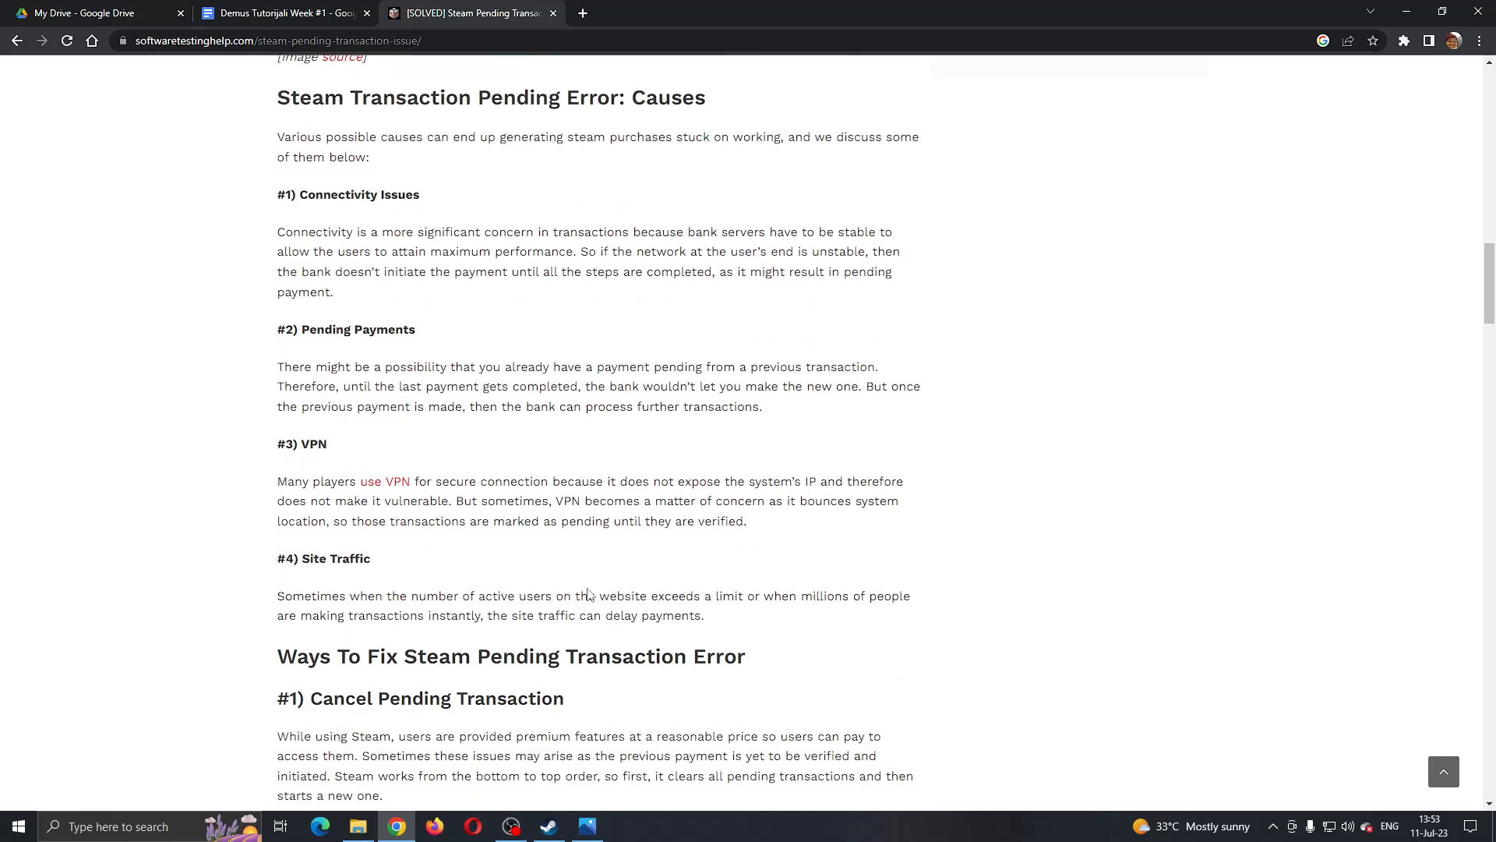
pyautogui.moveTo(1486, 282)
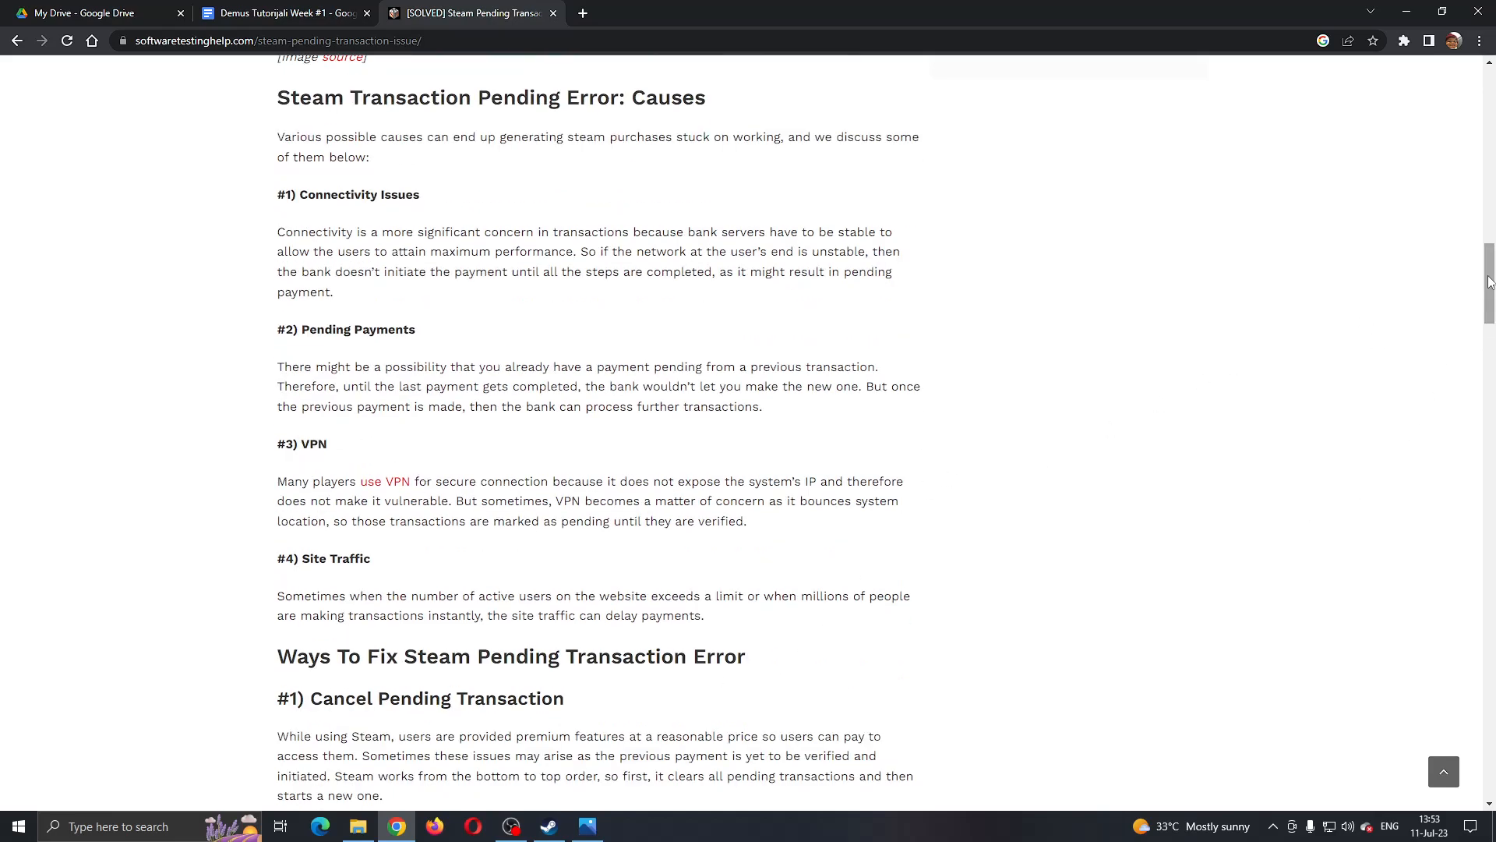
pyautogui.scroll(-3)
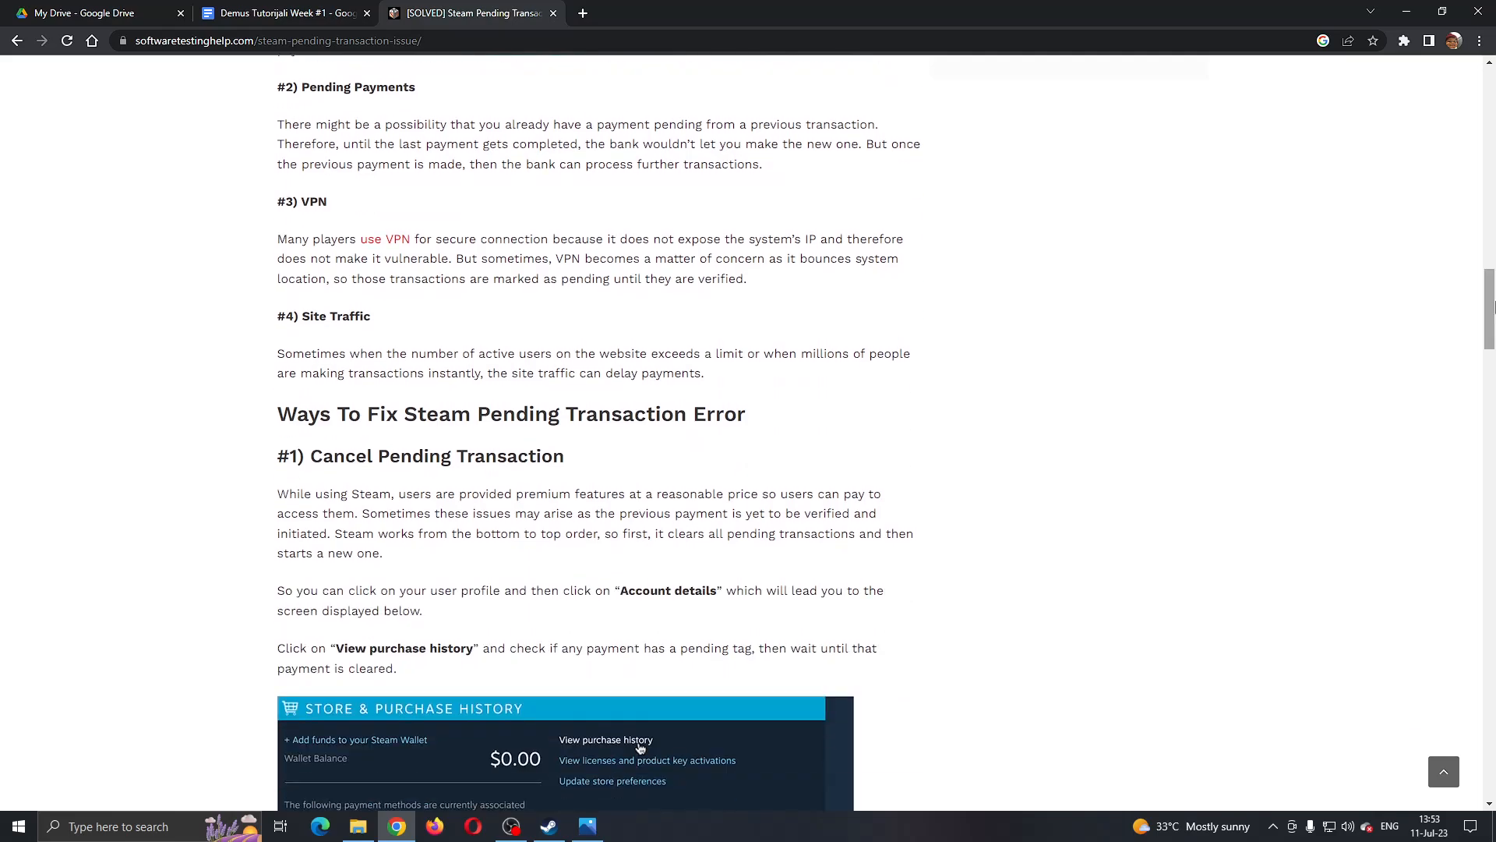
pyautogui.scroll(-3)
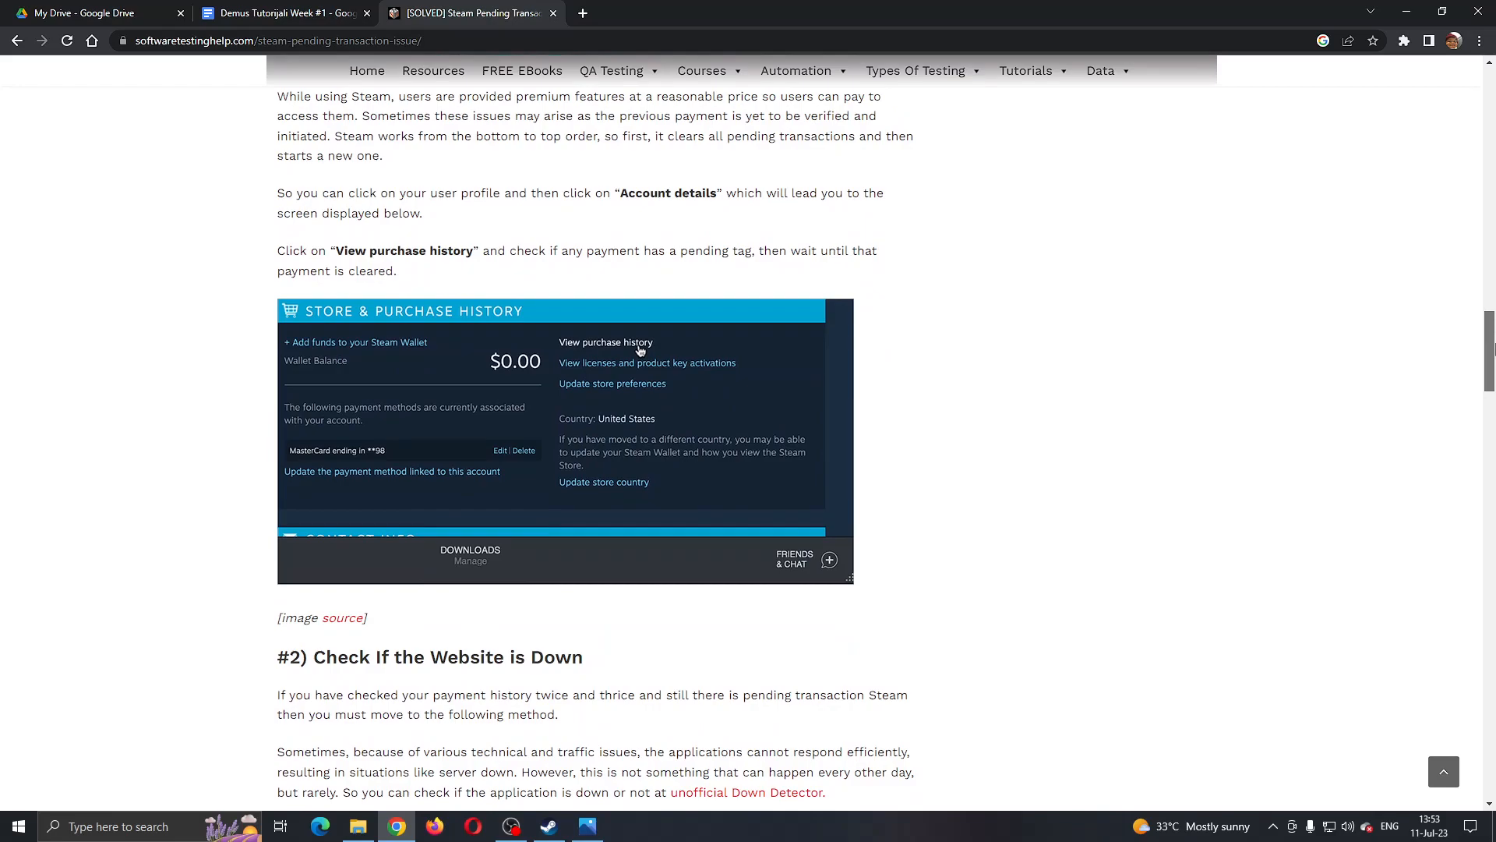
# - Return to 'Cancel Pending Transaction', bring the Steam library forward, then reach Control Panel
pyautogui.scroll(3)
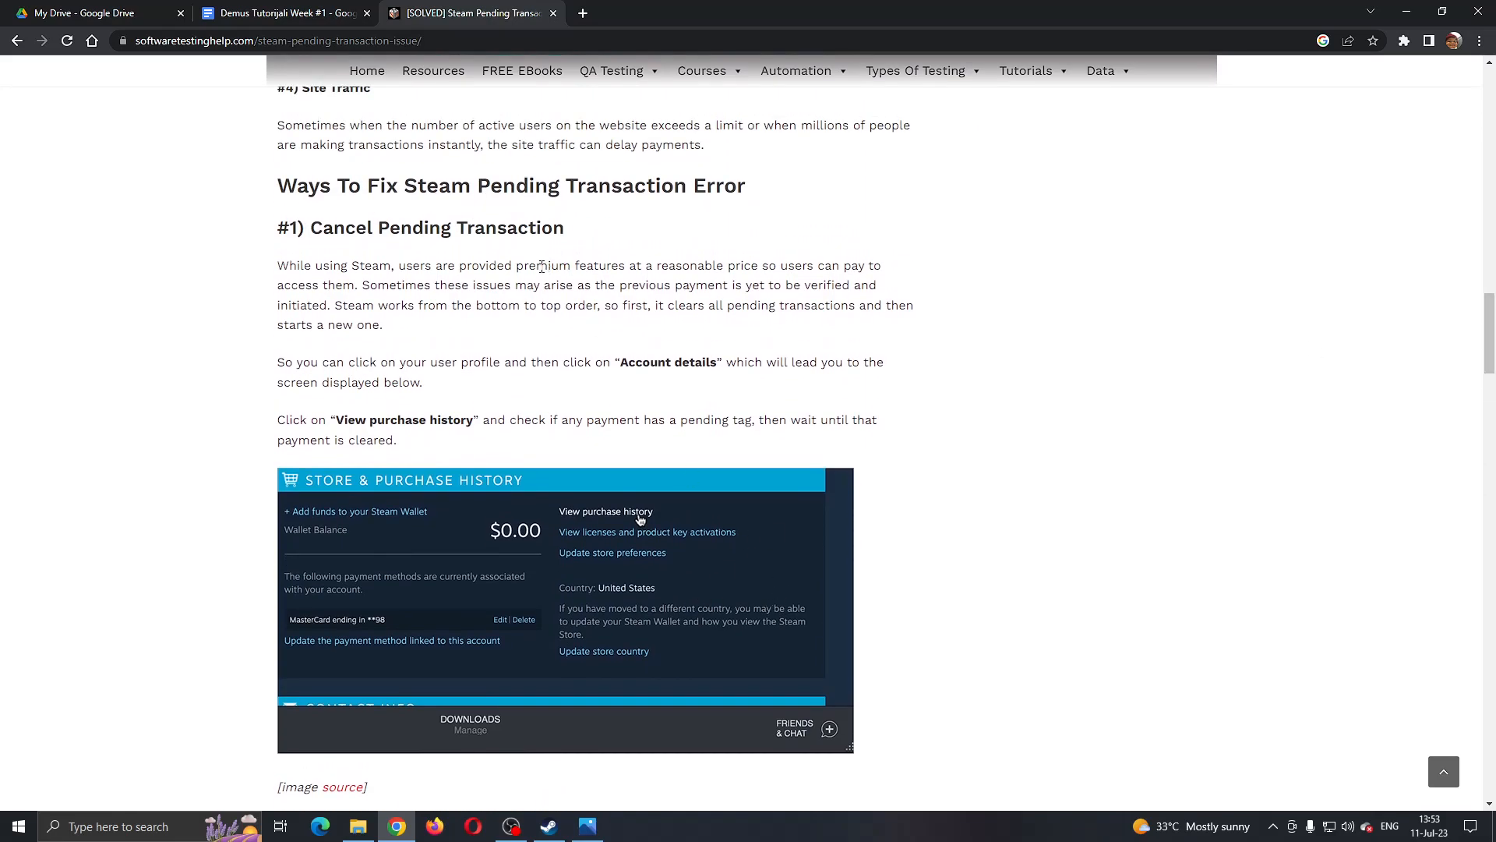
pyautogui.moveTo(603, 790)
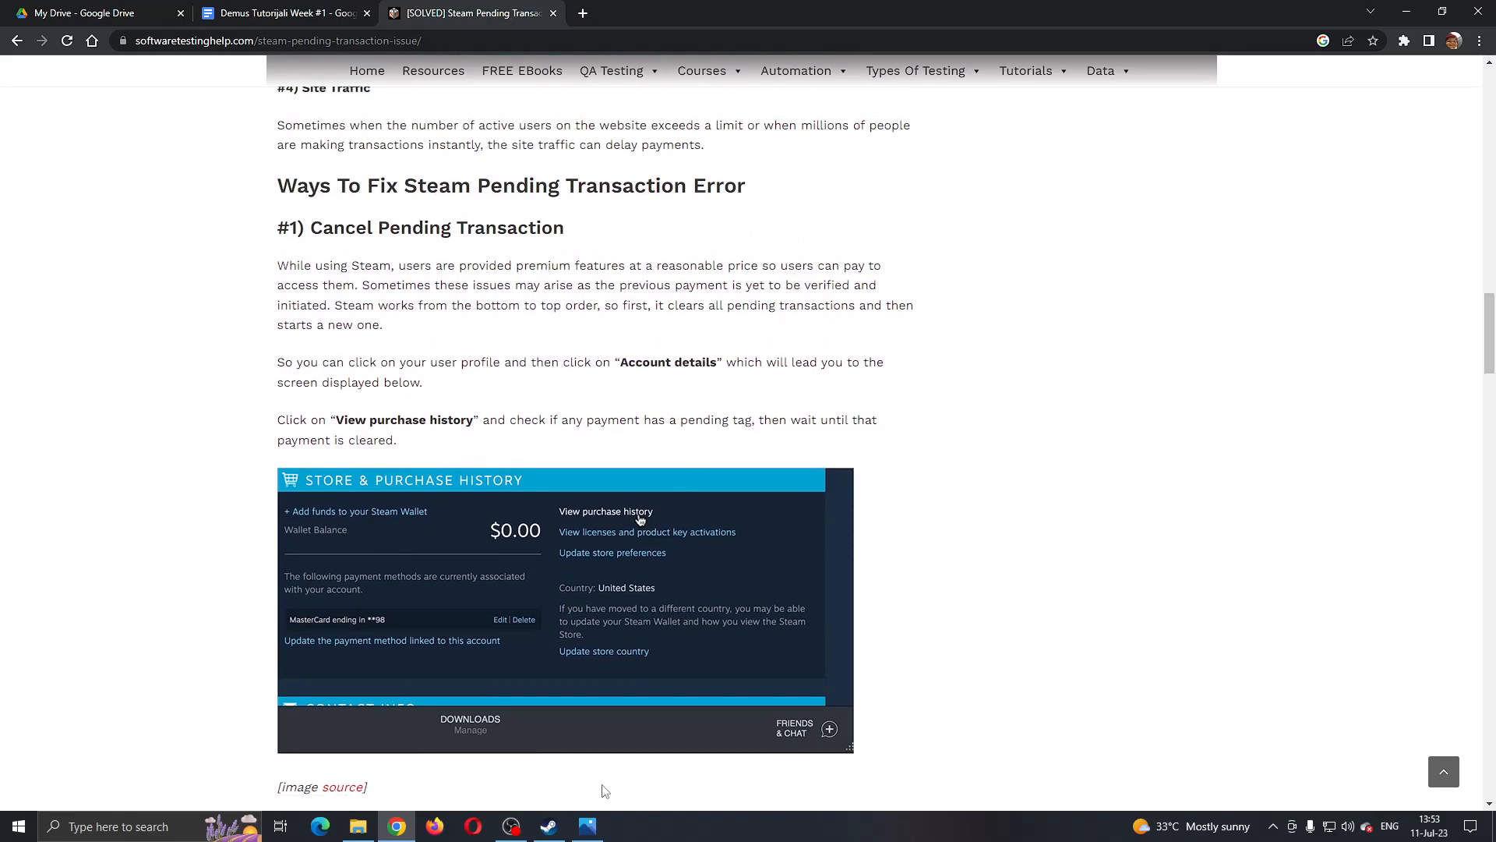
pyautogui.moveTo(826, 408)
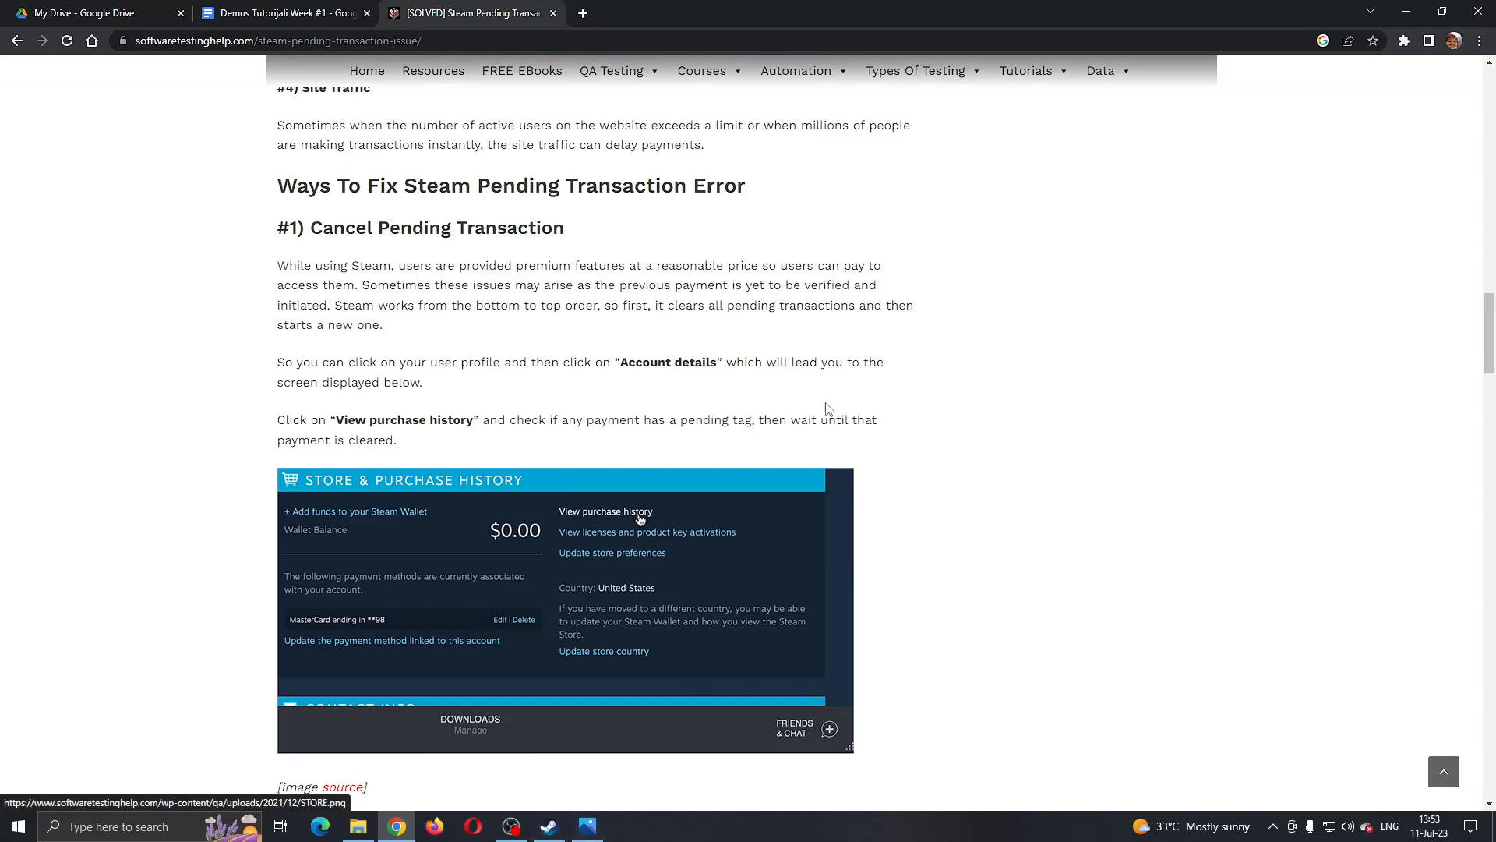
pyautogui.click(547, 825)
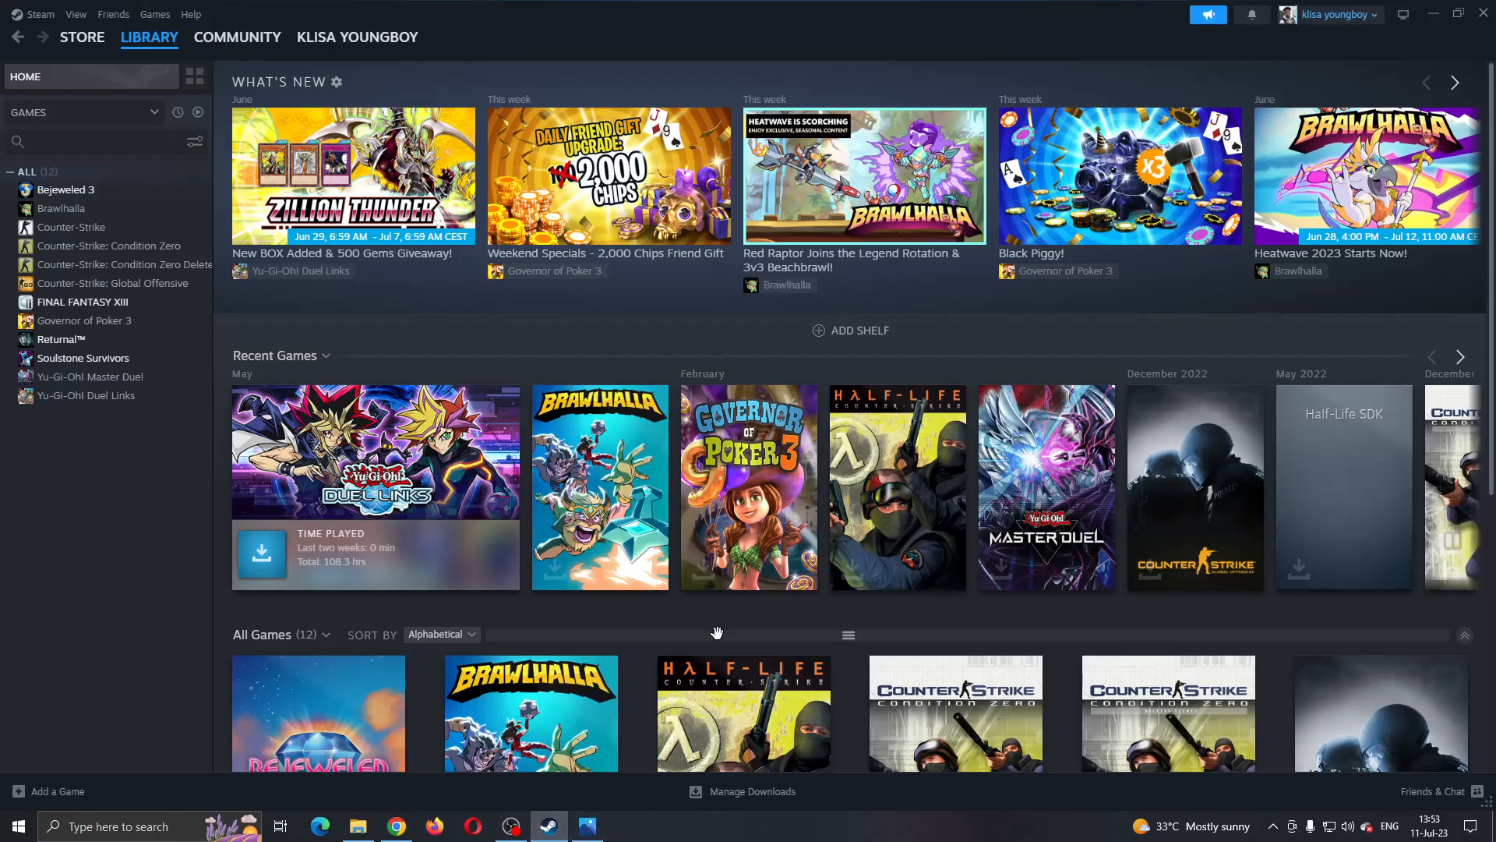
pyautogui.moveTo(344, 21)
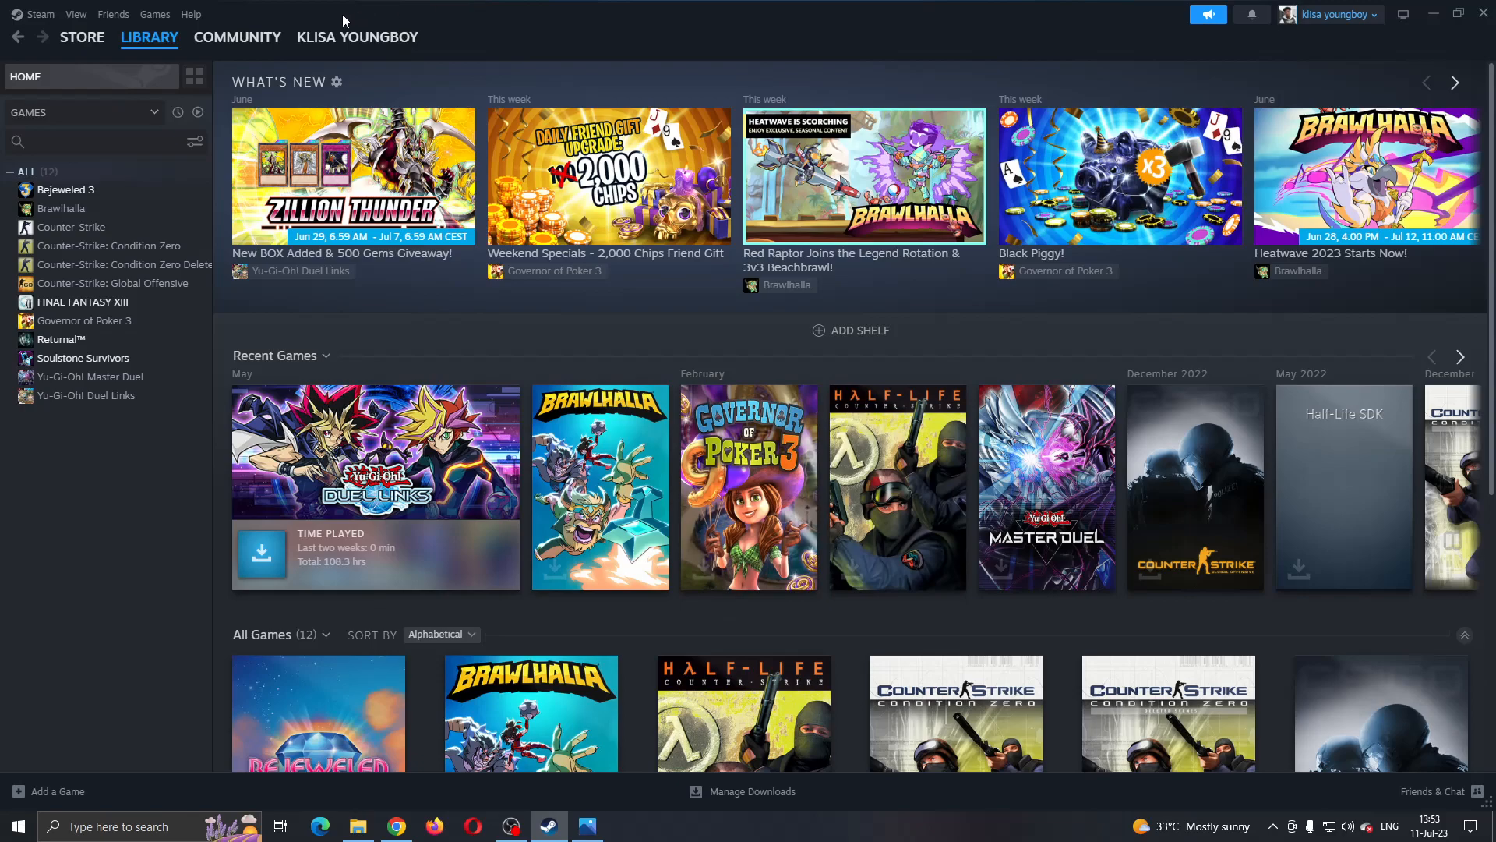
pyautogui.click(16, 826)
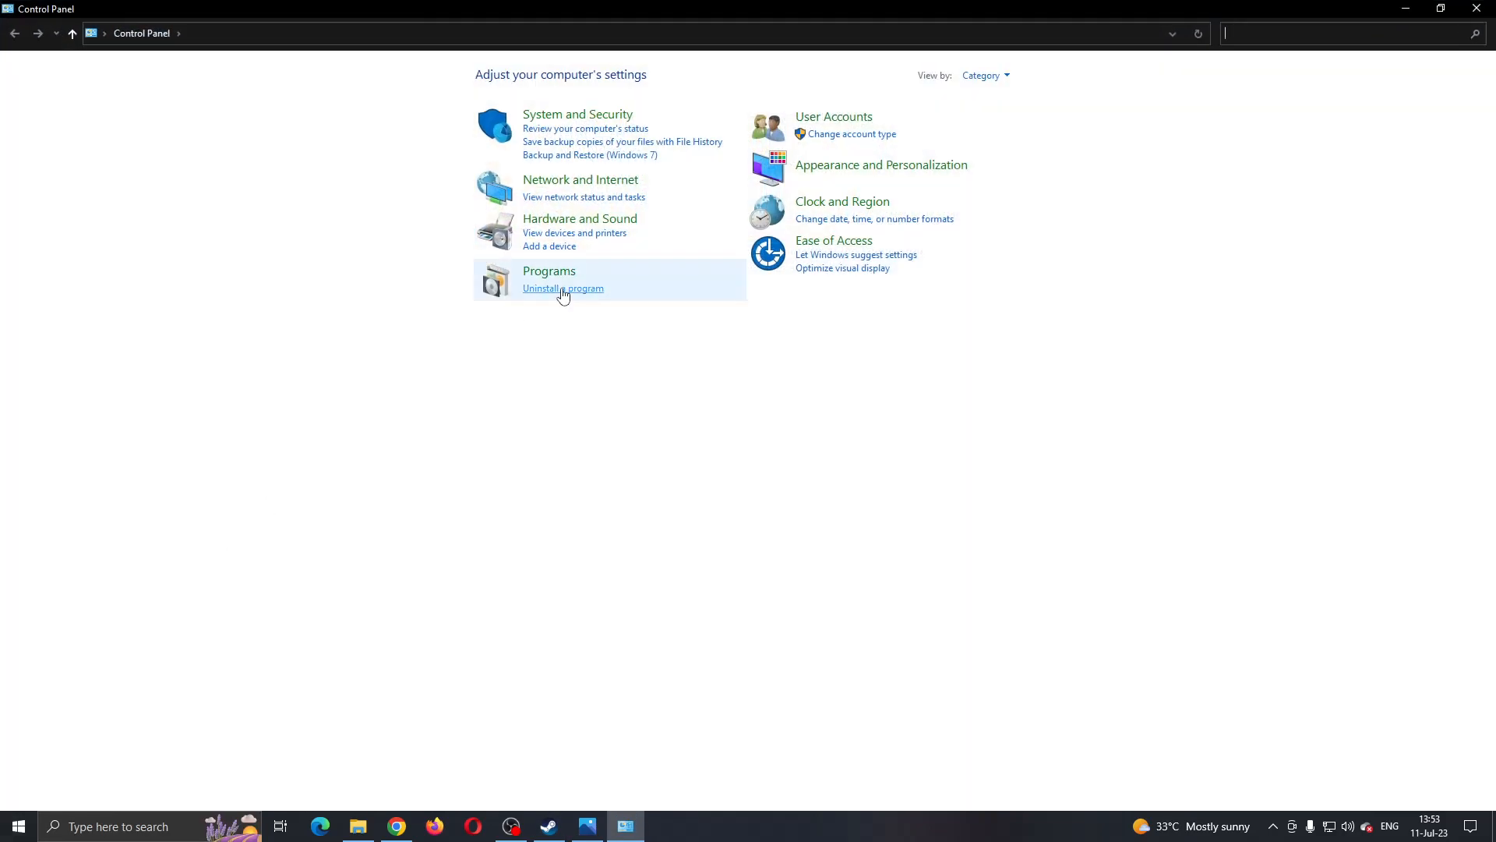
# - Open Programs > Uninstall a program to list installed software and choose Steam
pyautogui.click(562, 289)
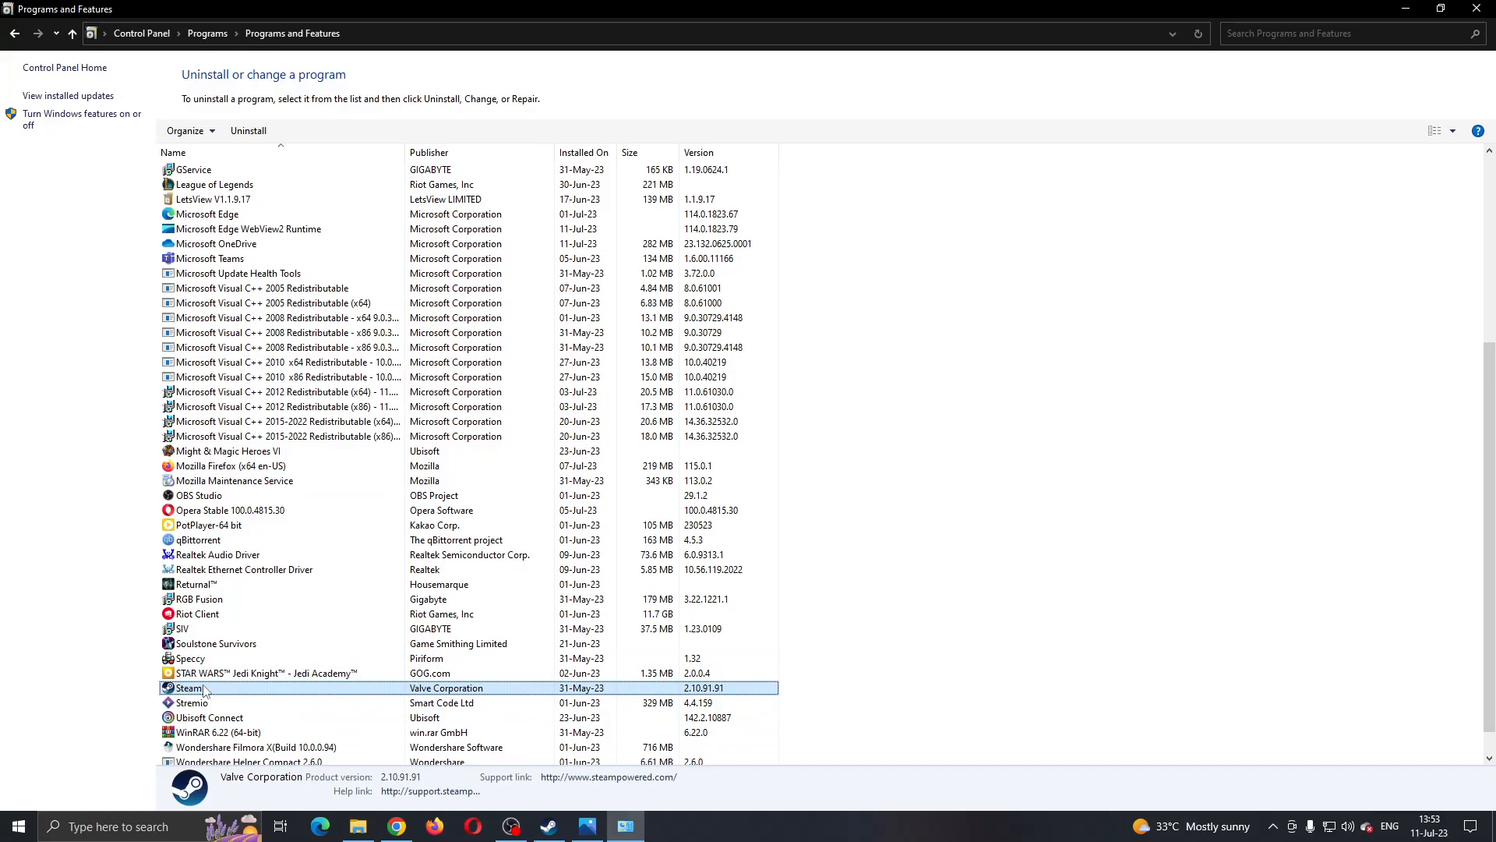
pyautogui.moveTo(542, 760)
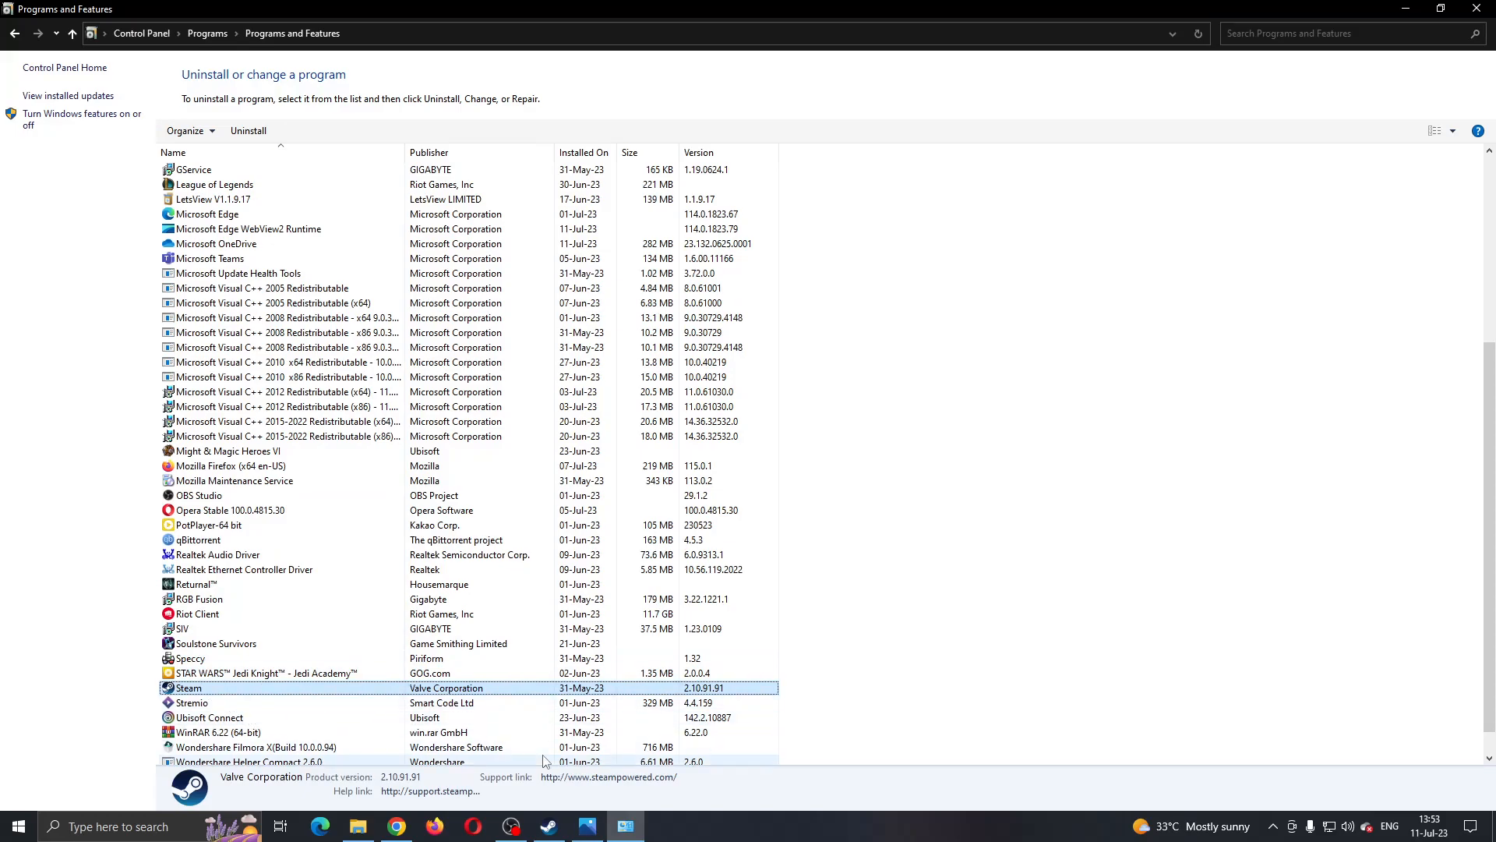